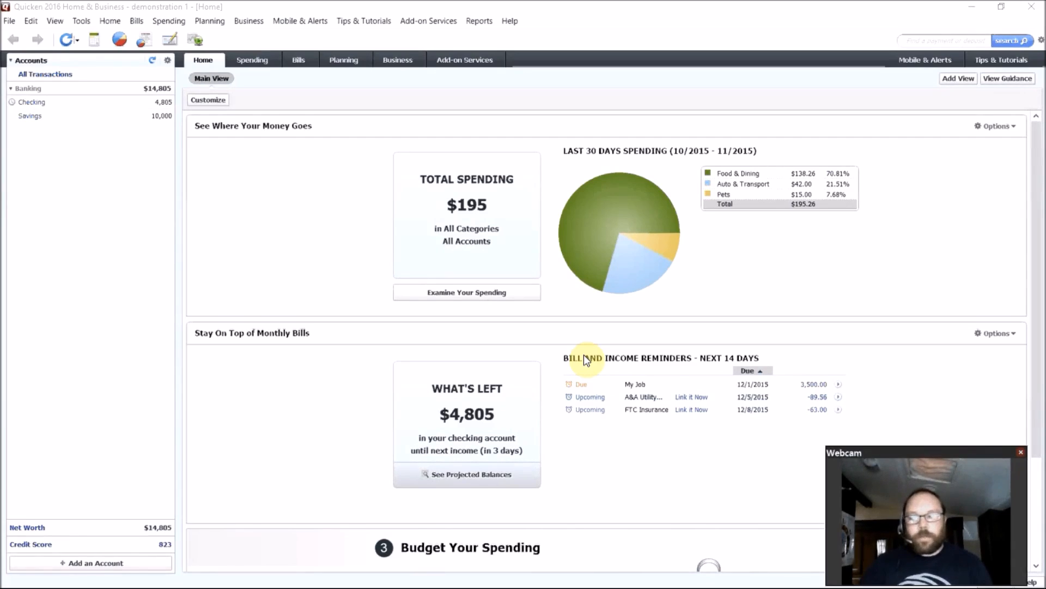
{"action": "mouse_move", "coordinate": [504, 78]}
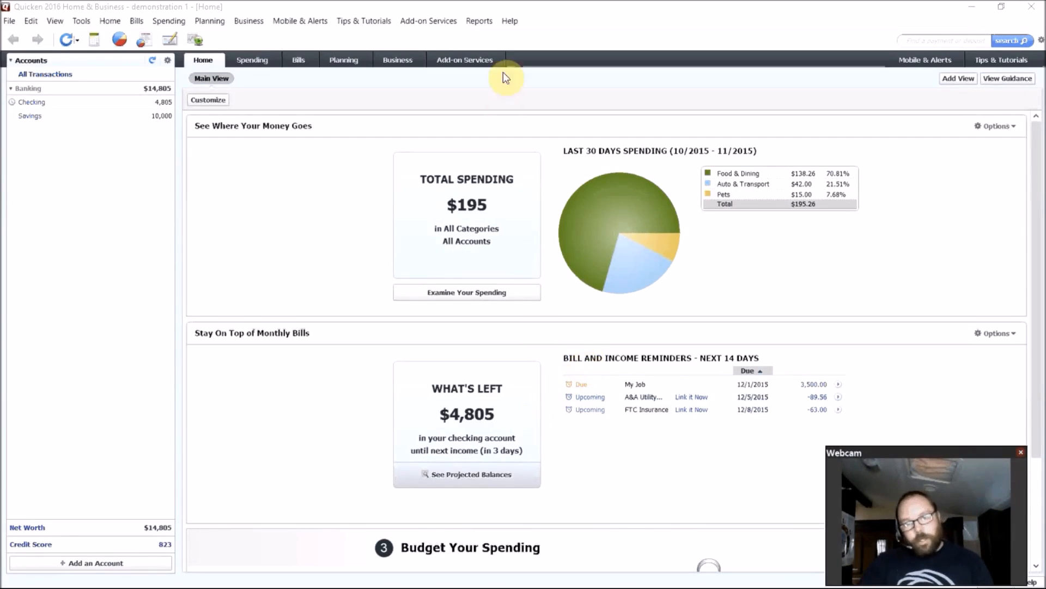
Step: Glance at the Help menu, then switch to the Bills tab's Online Bills page
{"action": "left_click", "coordinate": [510, 21]}
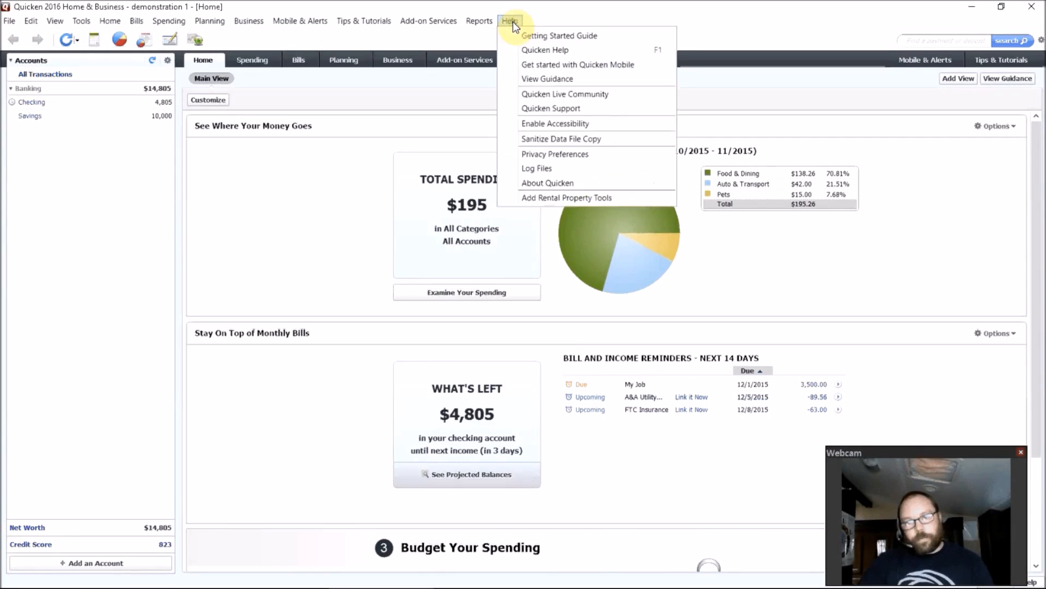
{"action": "left_click", "coordinate": [547, 183]}
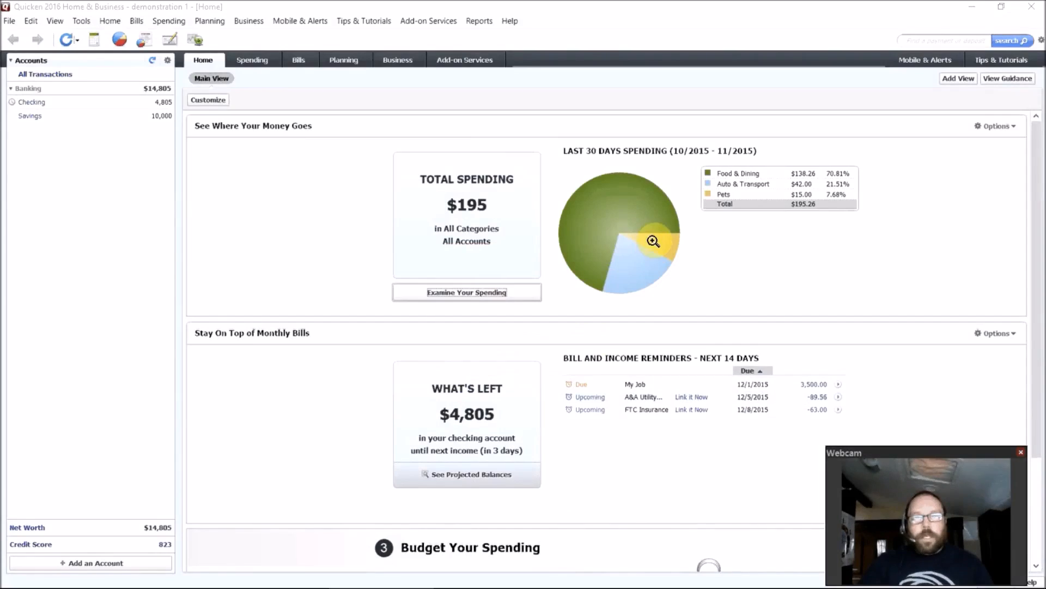
{"action": "mouse_move", "coordinate": [336, 134]}
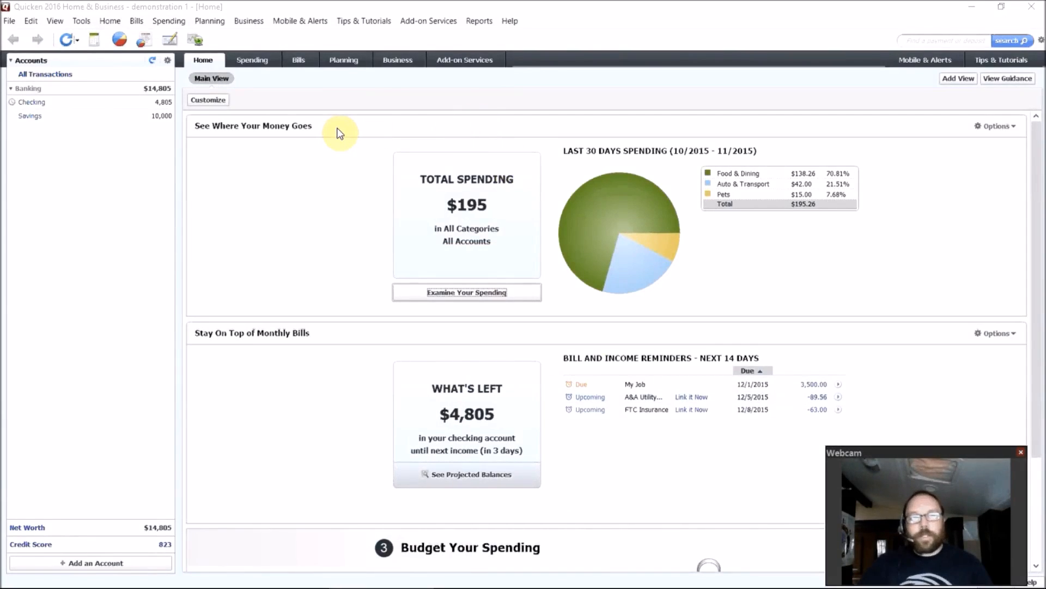
{"action": "mouse_move", "coordinate": [300, 60]}
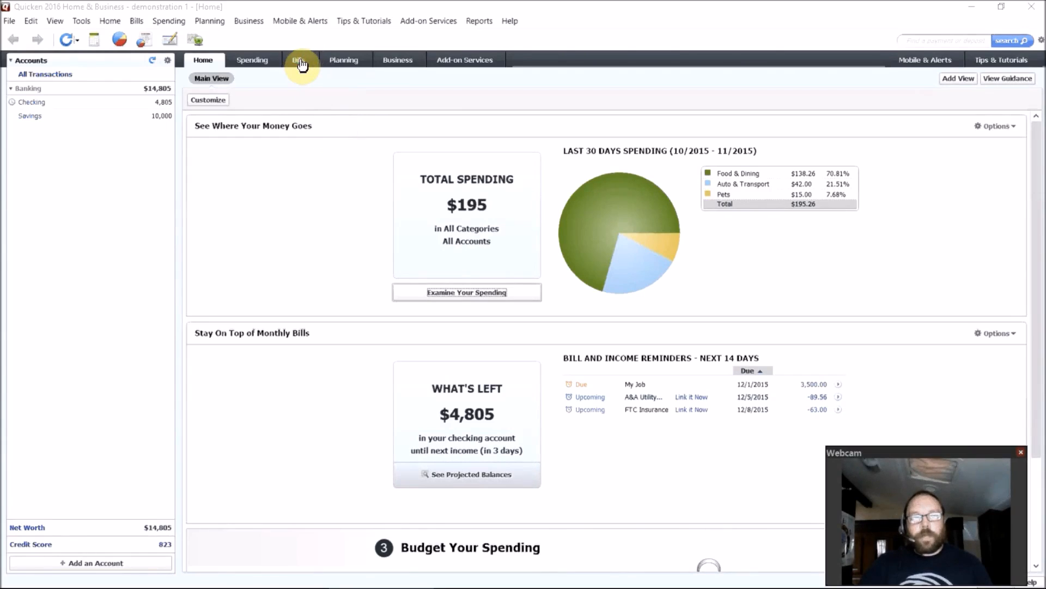
{"action": "left_click", "coordinate": [299, 59]}
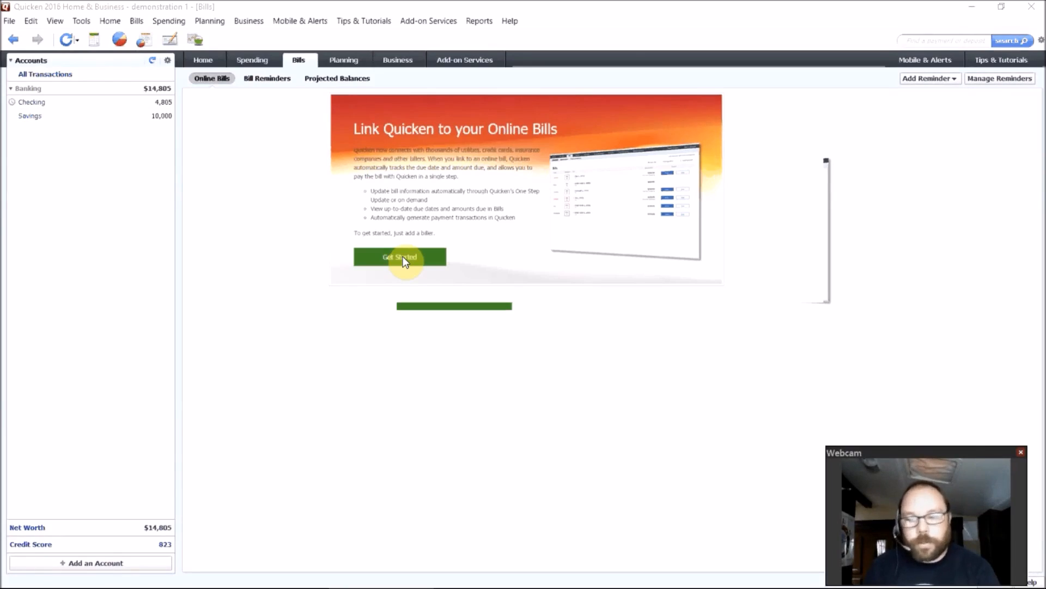
{"action": "mouse_move", "coordinate": [430, 312]}
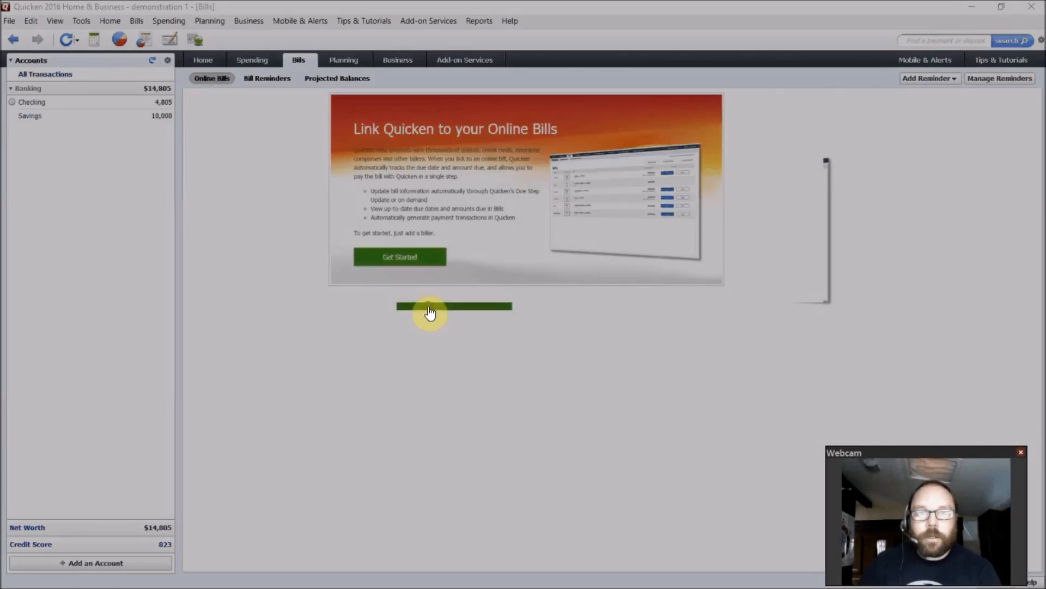
Step: Start linking a bill, search for billers not among reminders, then close the search
{"action": "left_click", "coordinate": [399, 256]}
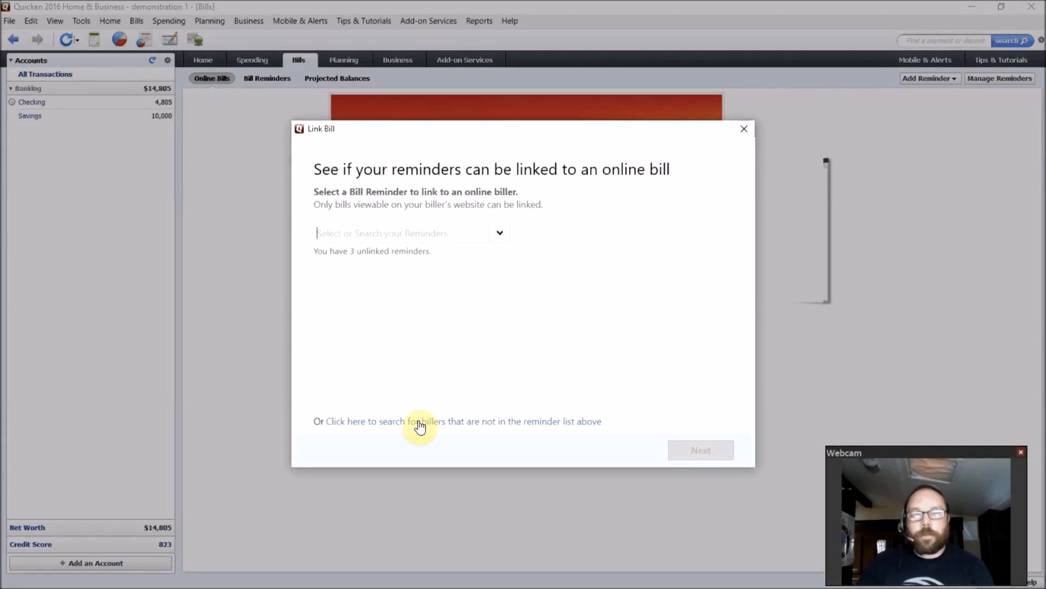
{"action": "left_click", "coordinate": [418, 420]}
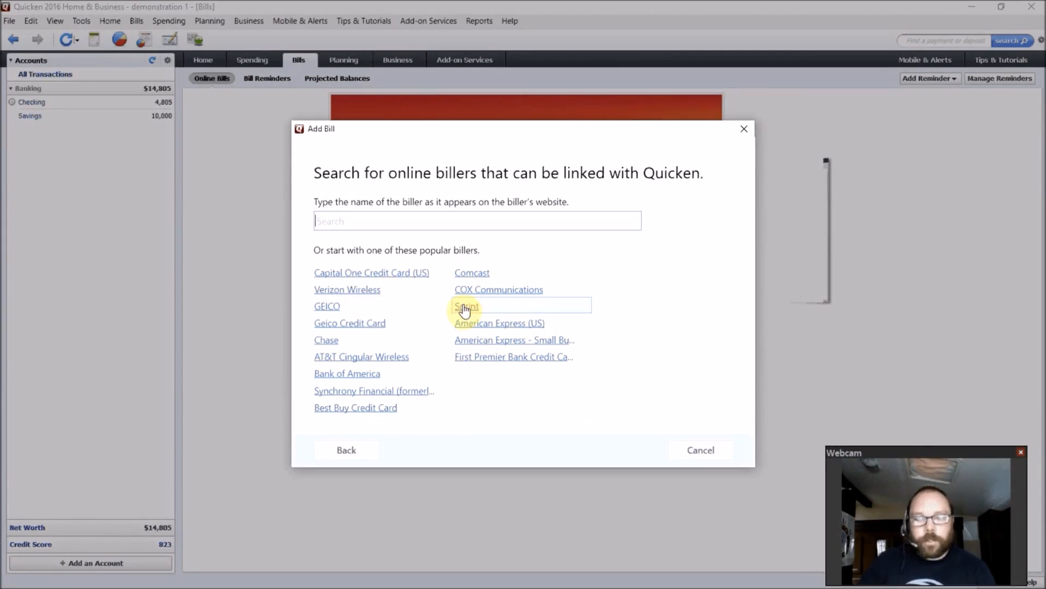
{"action": "mouse_move", "coordinate": [507, 416]}
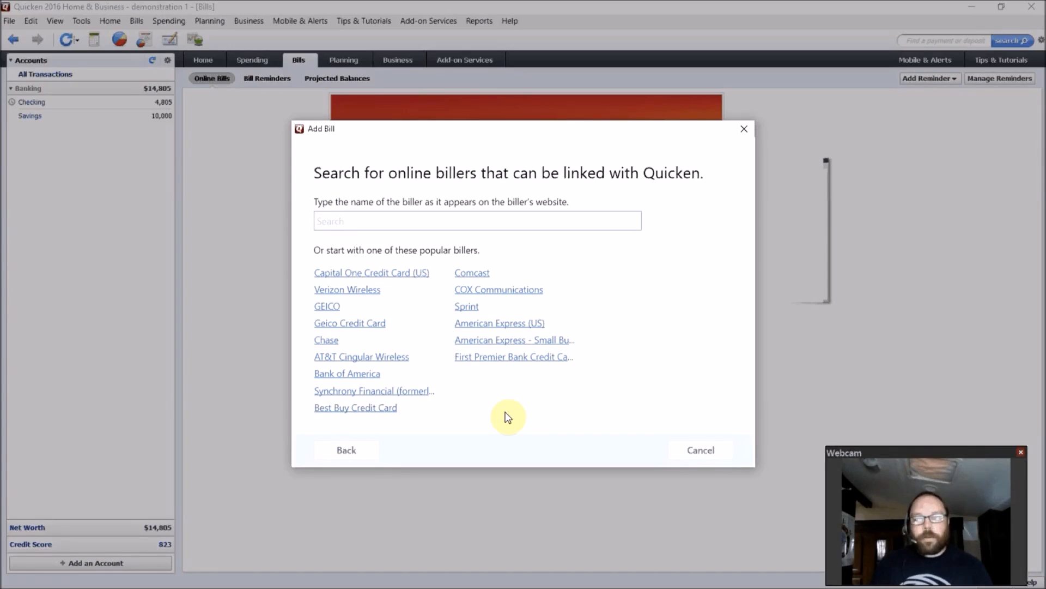
{"action": "left_click", "coordinate": [477, 222]}
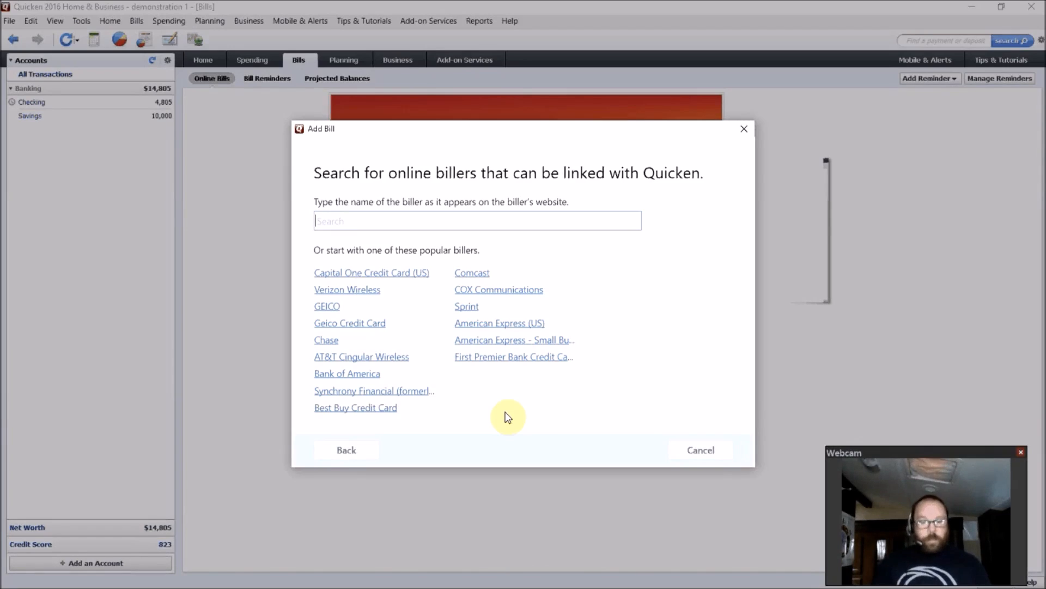
{"action": "mouse_move", "coordinate": [656, 244]}
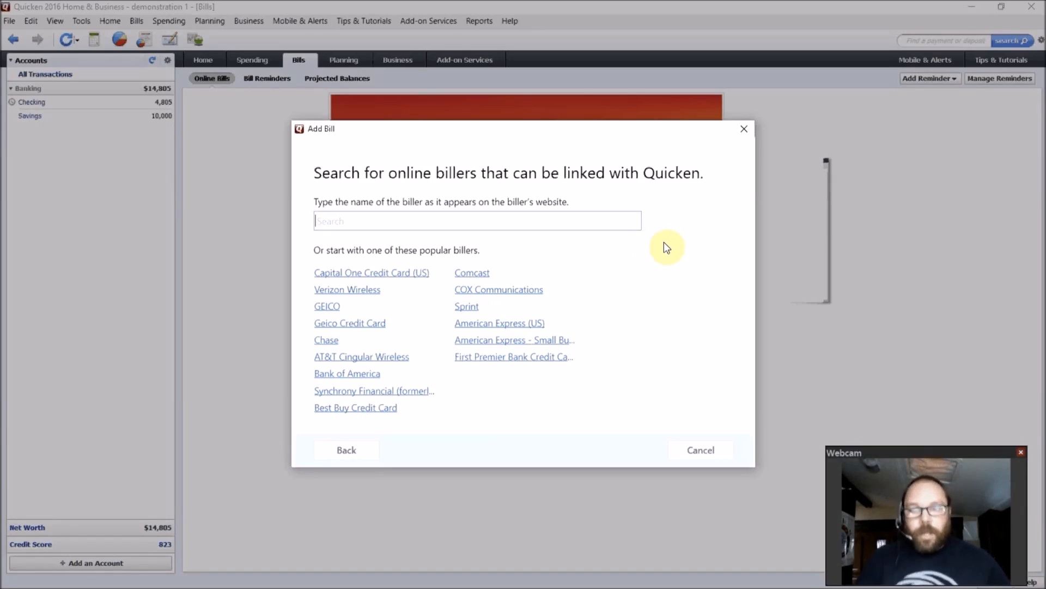
{"action": "mouse_move", "coordinate": [663, 261]}
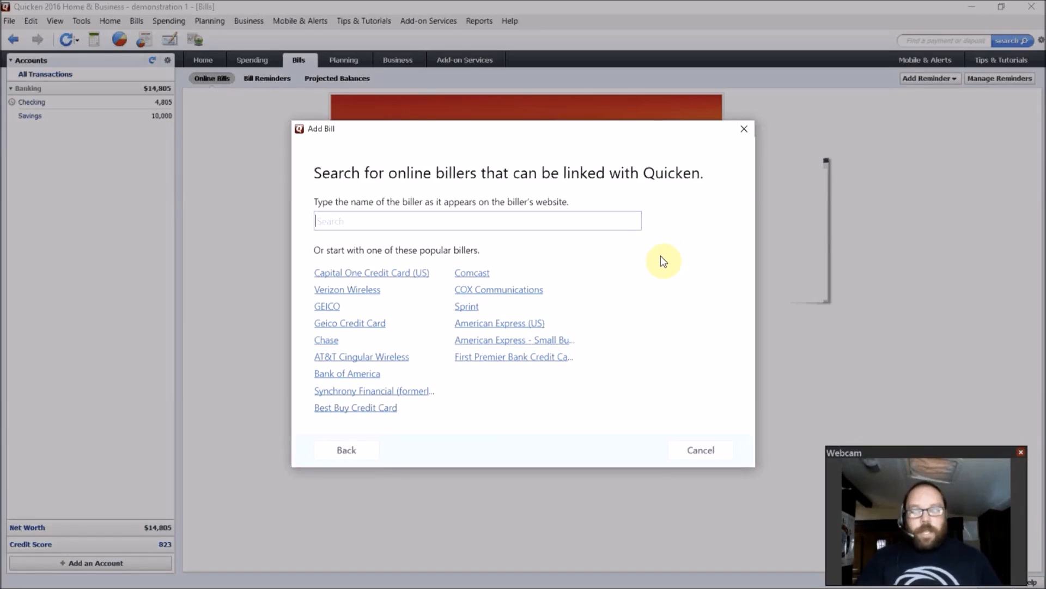
{"action": "left_click", "coordinate": [701, 449]}
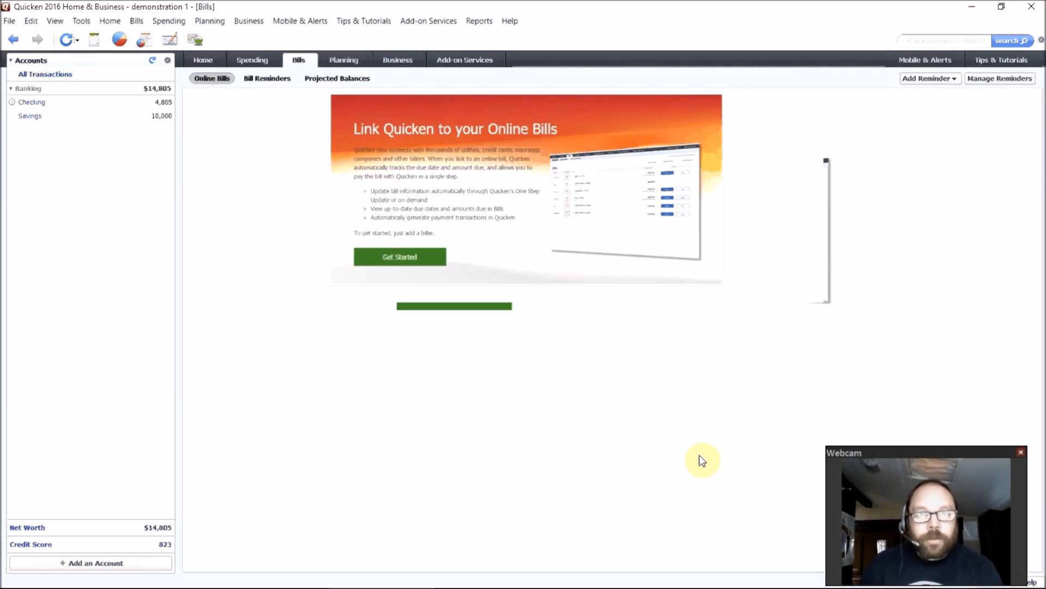
{"action": "mouse_move", "coordinate": [439, 546]}
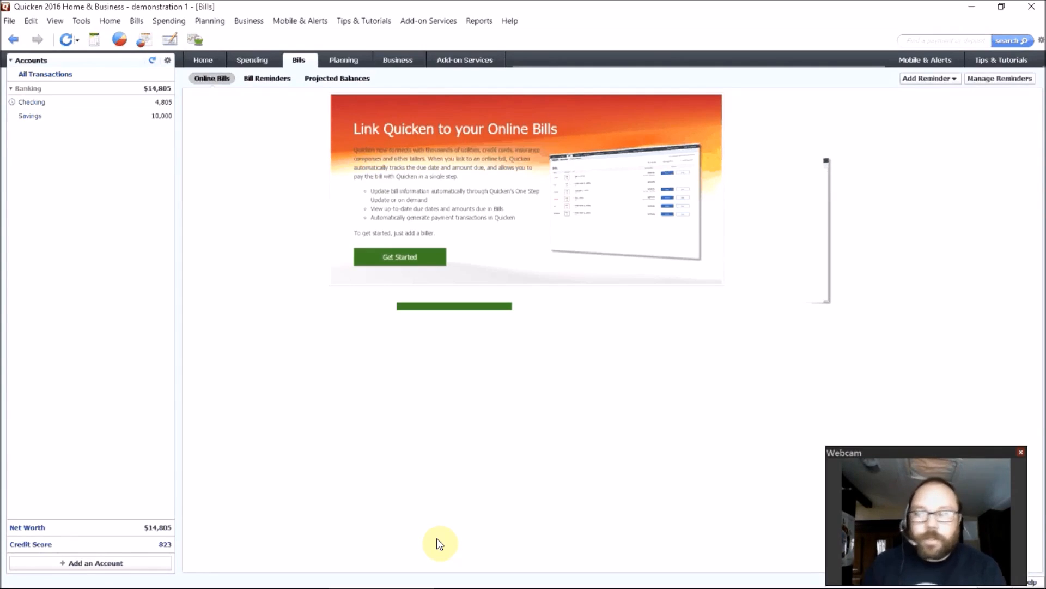
{"action": "mouse_move", "coordinate": [321, 487]}
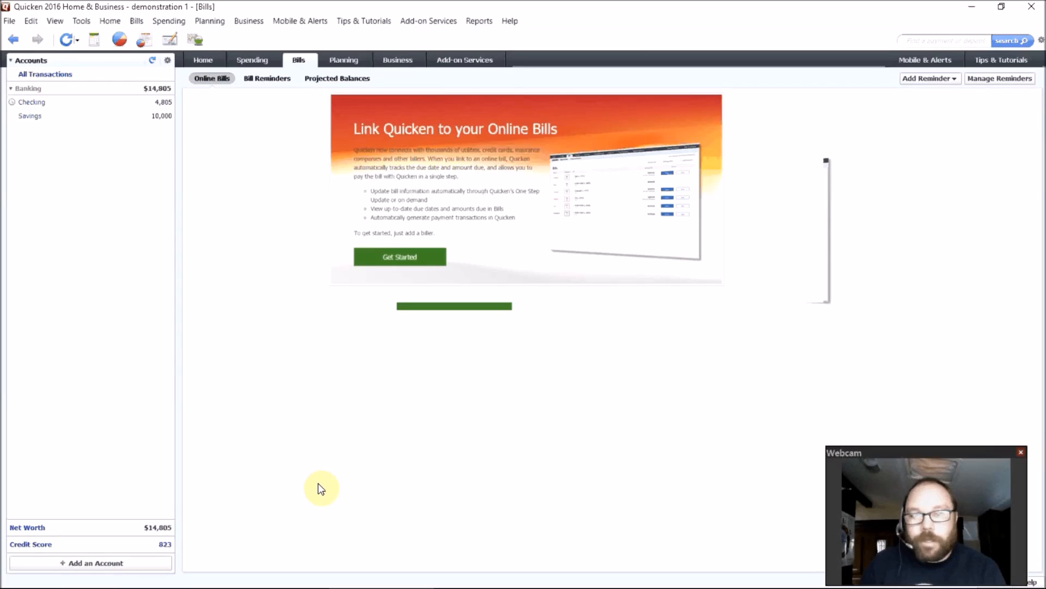
{"action": "mouse_move", "coordinate": [327, 486]}
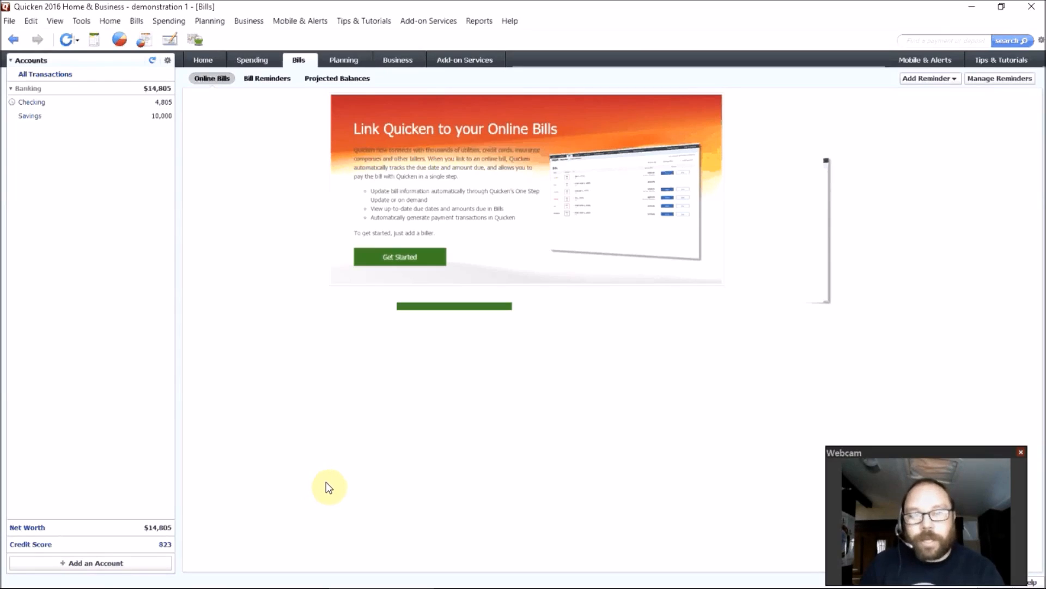
{"action": "mouse_move", "coordinate": [255, 114]}
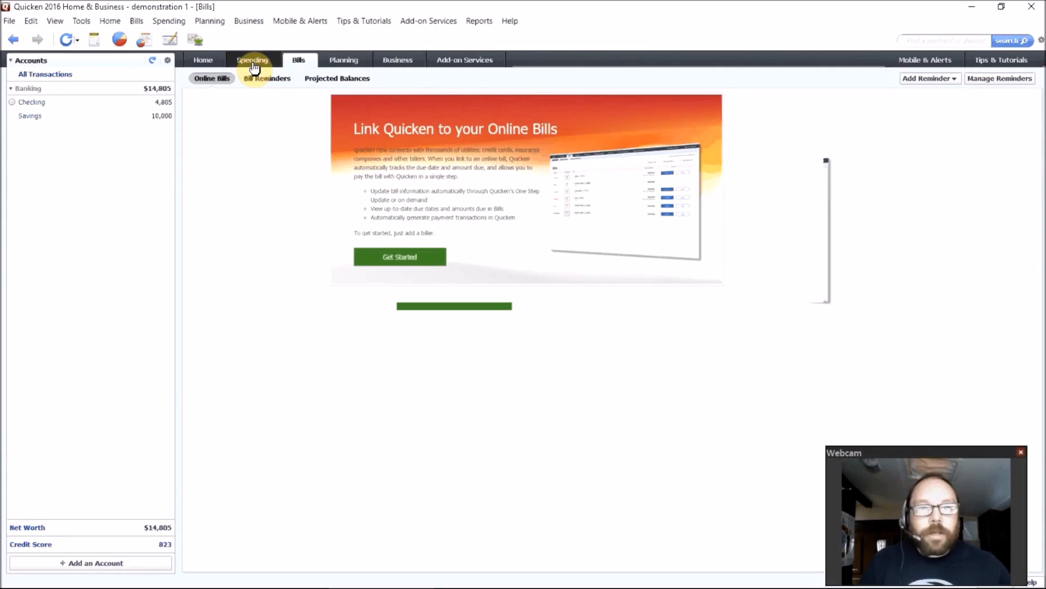
{"action": "mouse_move", "coordinate": [202, 63]}
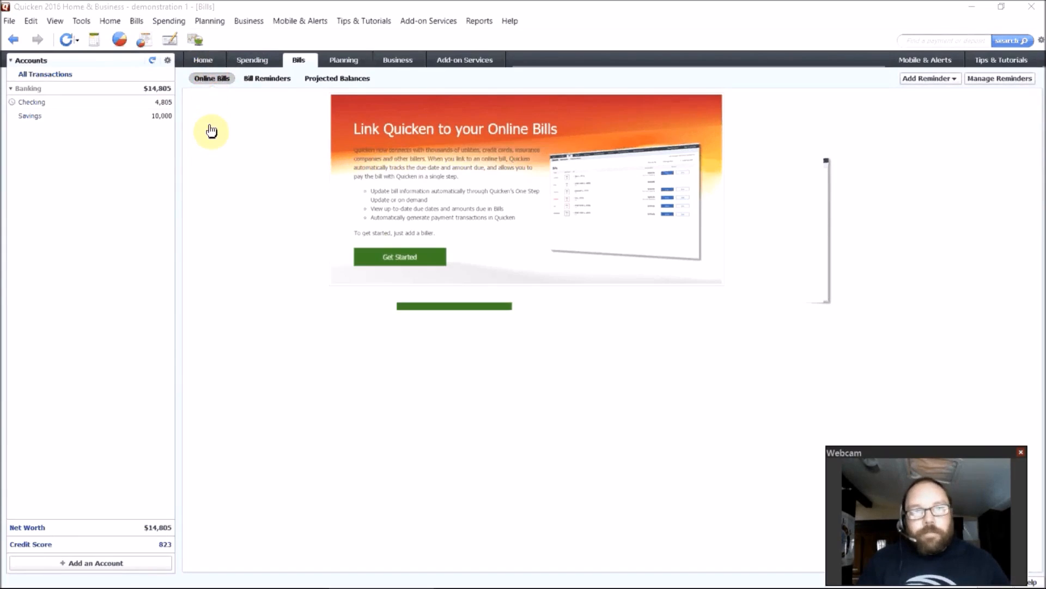
{"action": "mouse_move", "coordinate": [238, 79]}
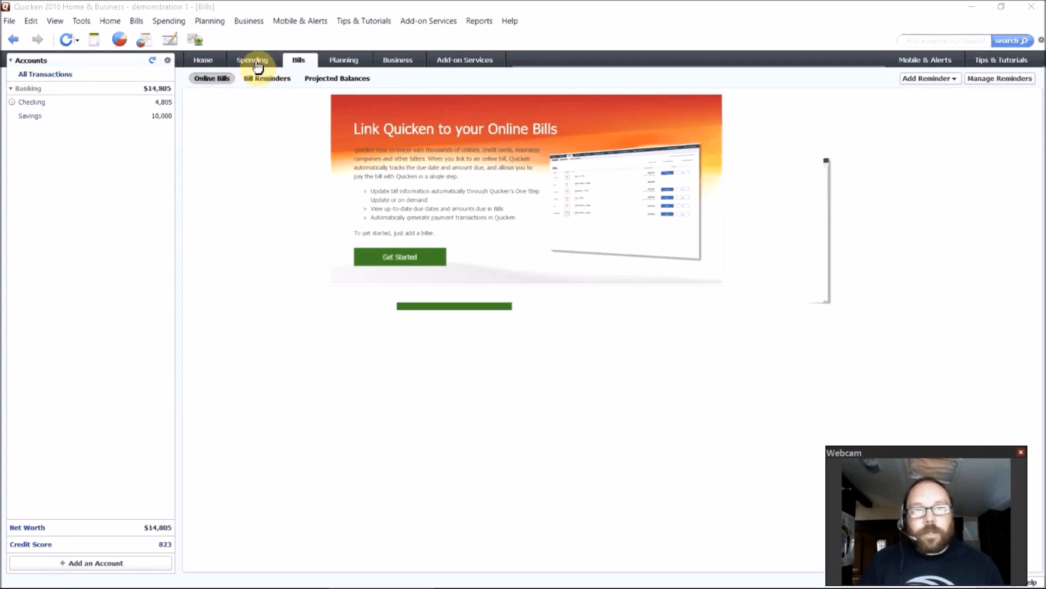
Step: Return to the Home dashboard with spending summary and bill reminders
{"action": "left_click", "coordinate": [203, 60]}
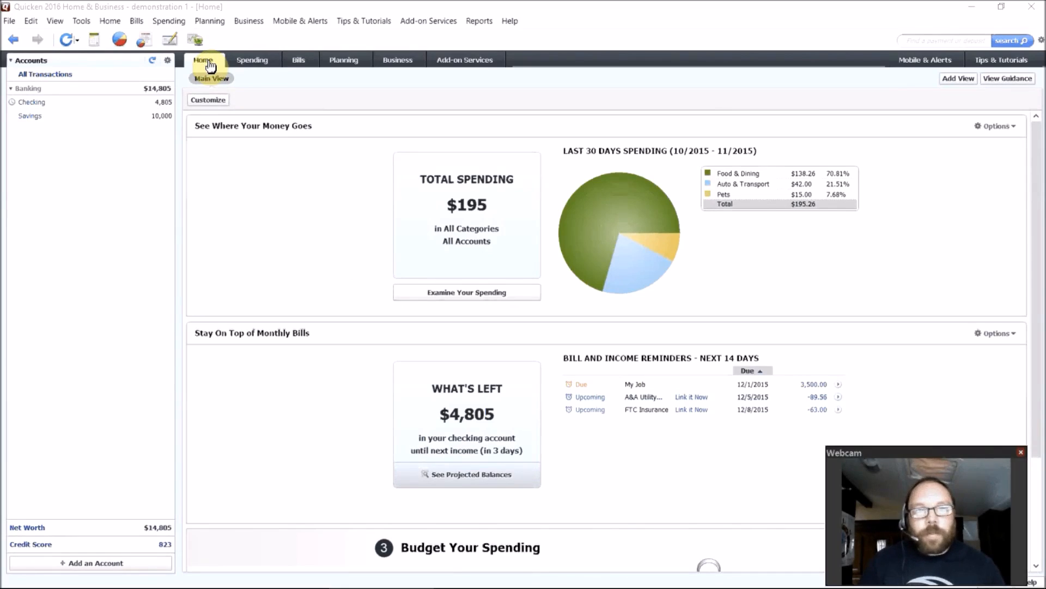
{"action": "mouse_move", "coordinate": [400, 209]}
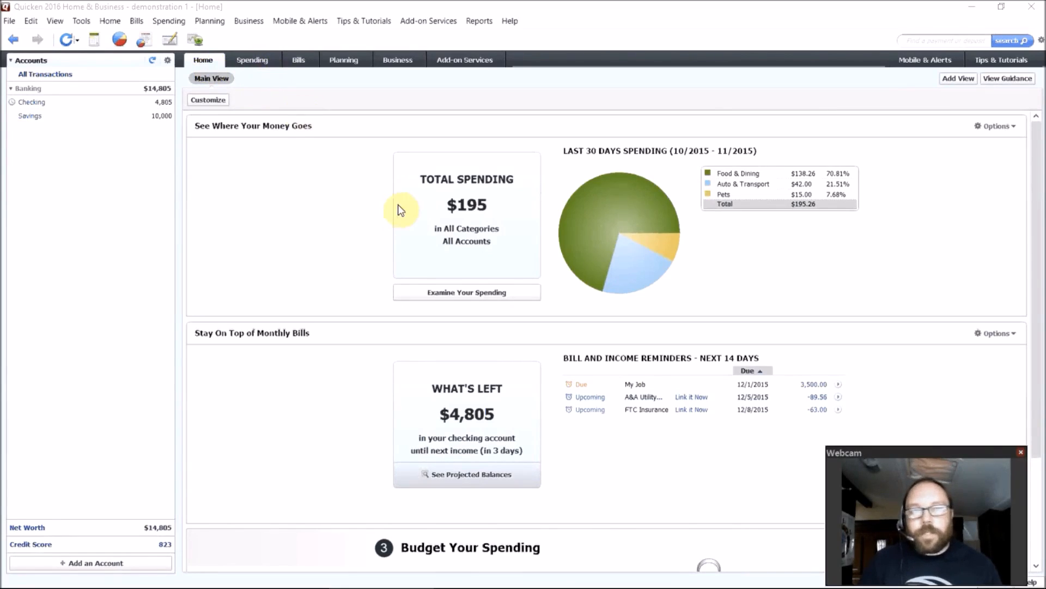
{"action": "mouse_move", "coordinate": [531, 189]}
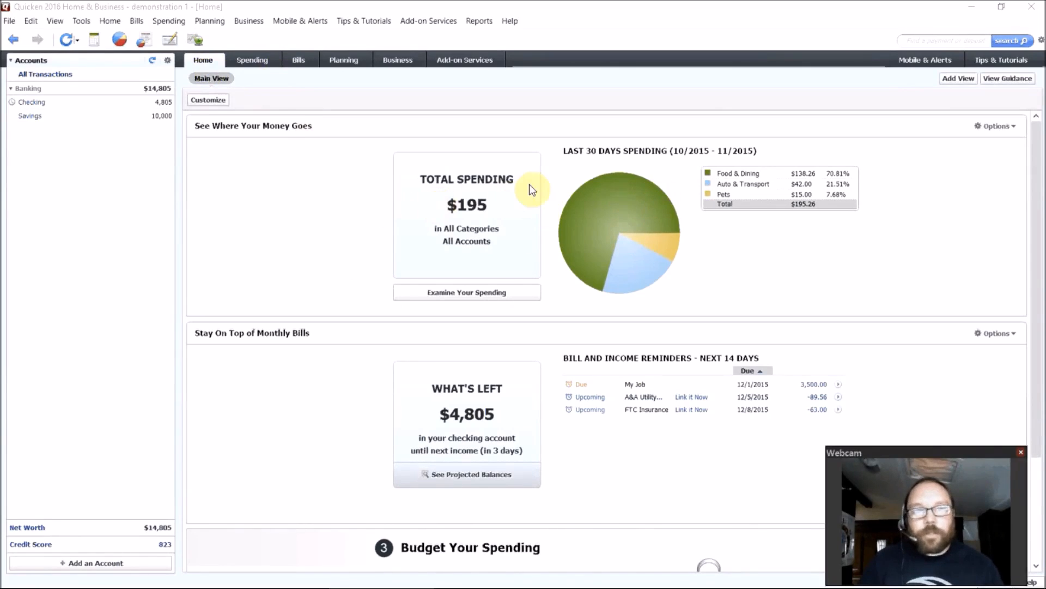
{"action": "mouse_move", "coordinate": [361, 175]}
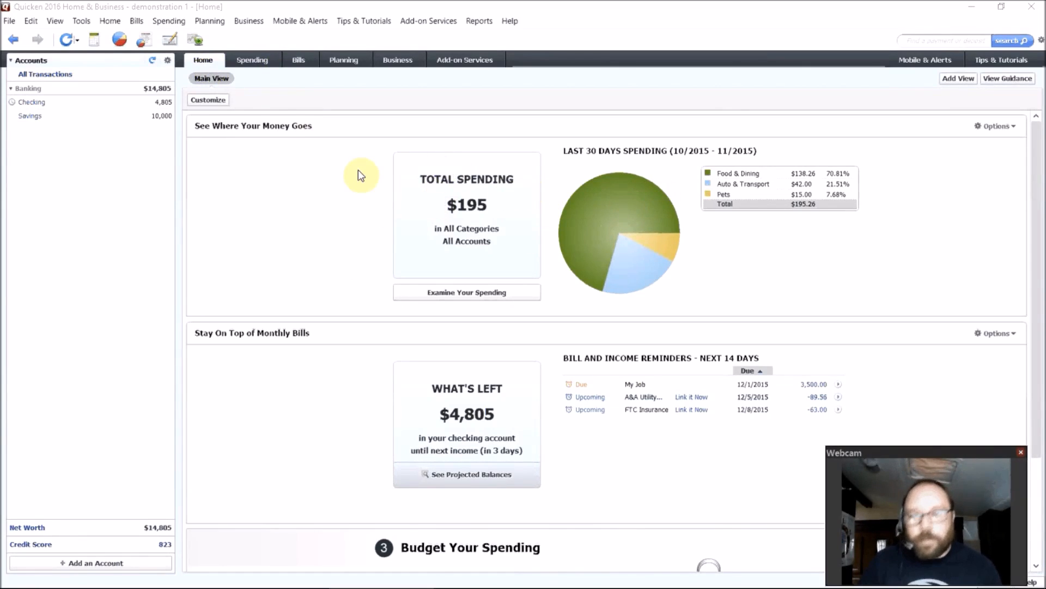
{"action": "mouse_move", "coordinate": [400, 305]}
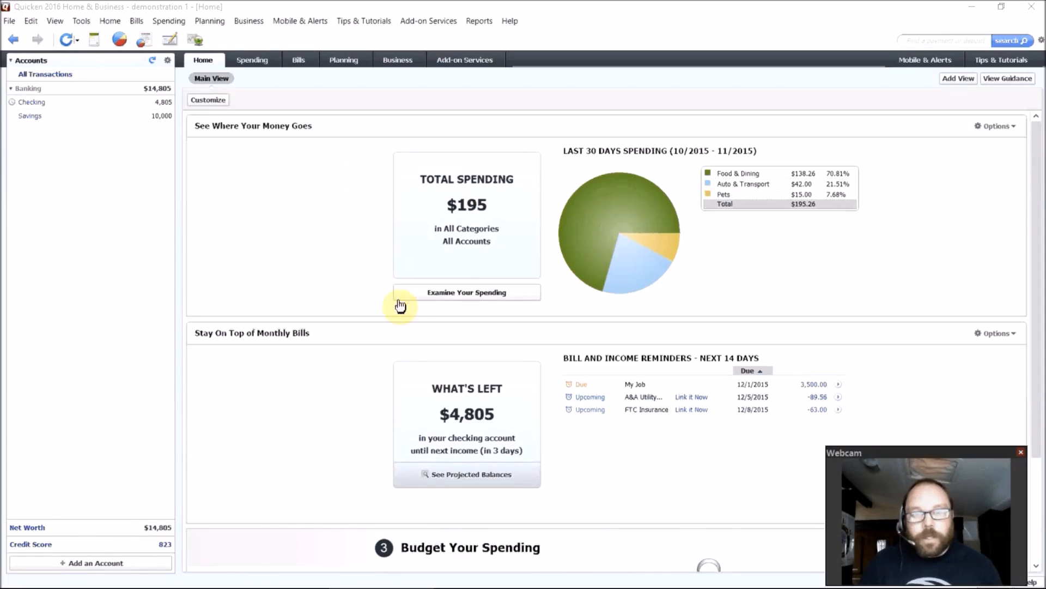
{"action": "mouse_move", "coordinate": [252, 60]}
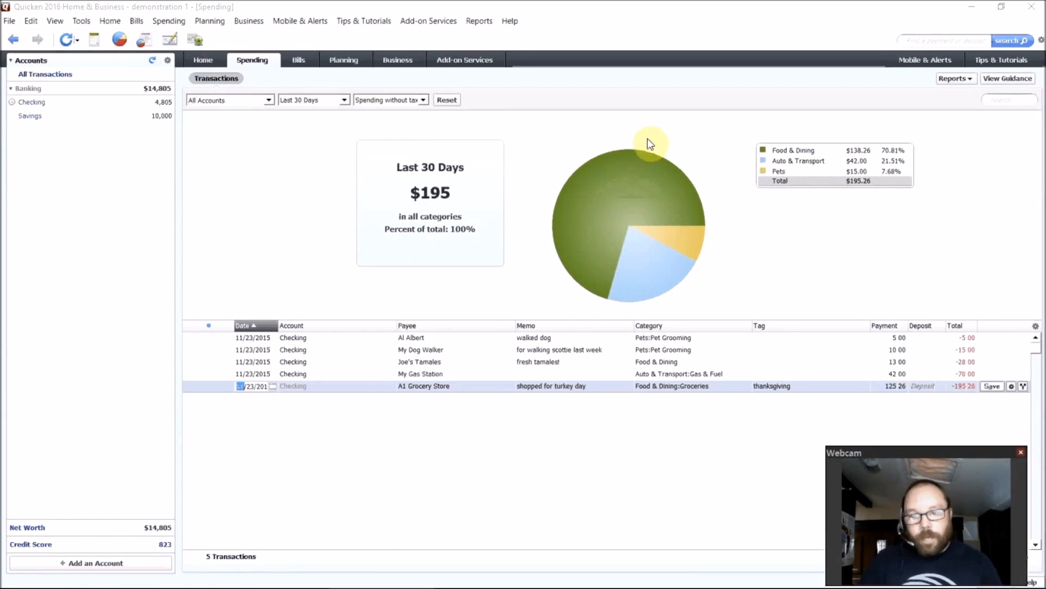
Step: Switch the Spending date range to Last 12 Months
{"action": "left_click", "coordinate": [343, 101]}
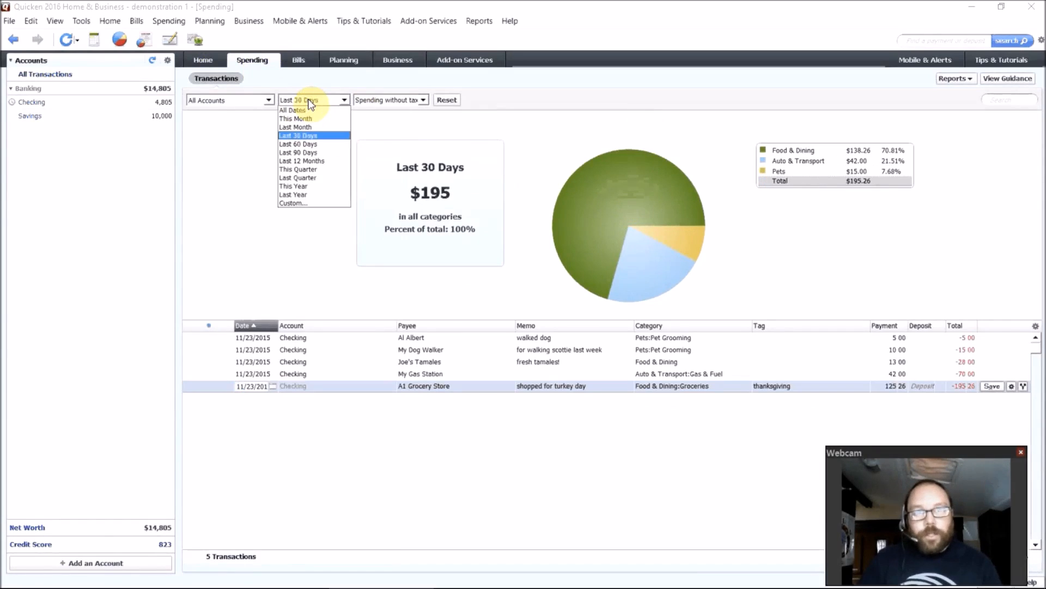
{"action": "mouse_move", "coordinate": [298, 152]}
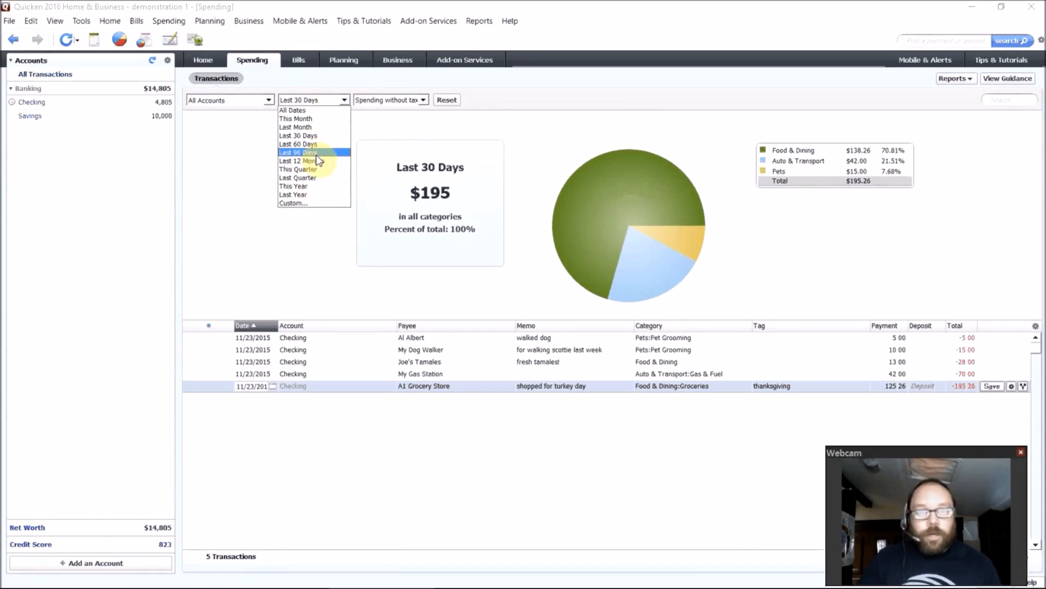
{"action": "left_click", "coordinate": [299, 161]}
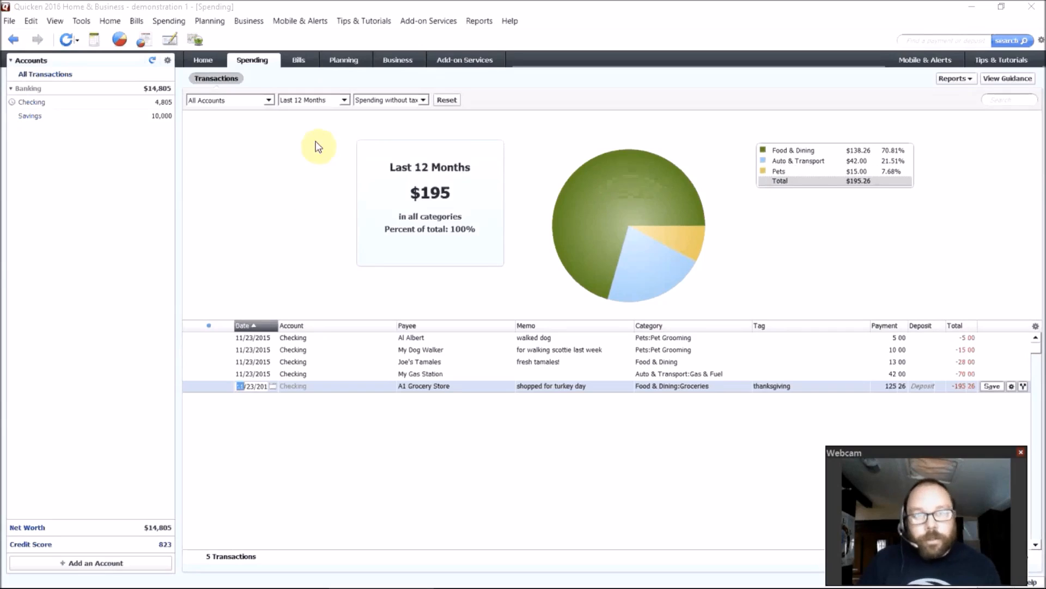
{"action": "mouse_move", "coordinate": [282, 156]}
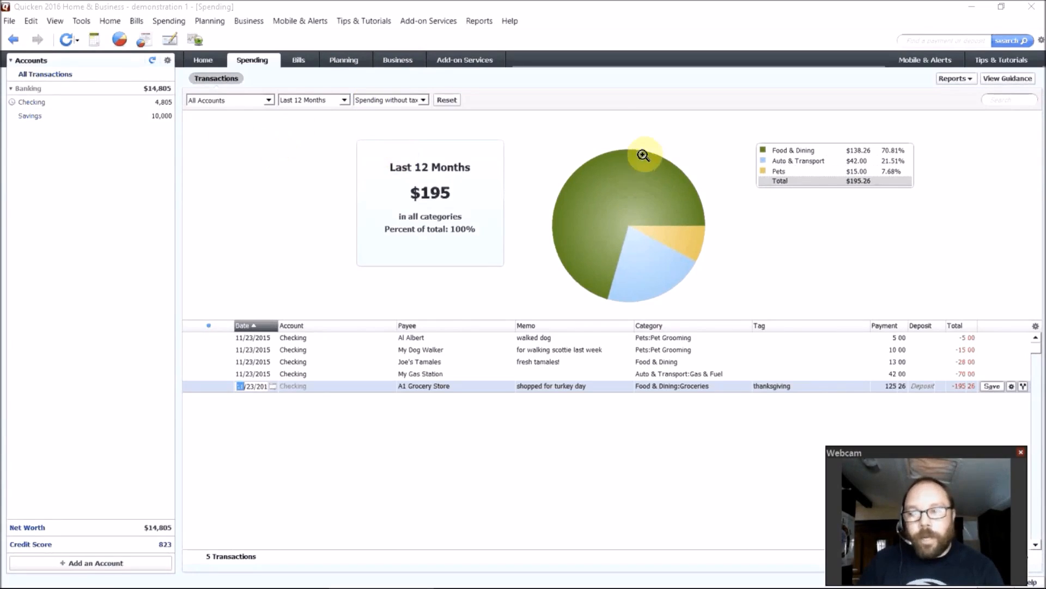
{"action": "mouse_move", "coordinate": [808, 149]}
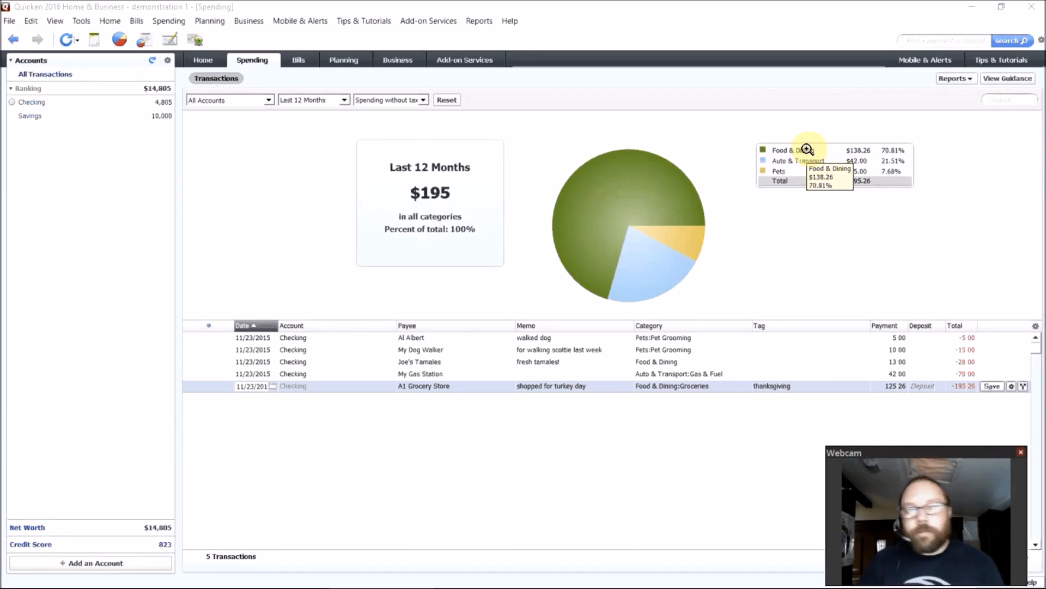
{"action": "mouse_move", "coordinate": [810, 160]}
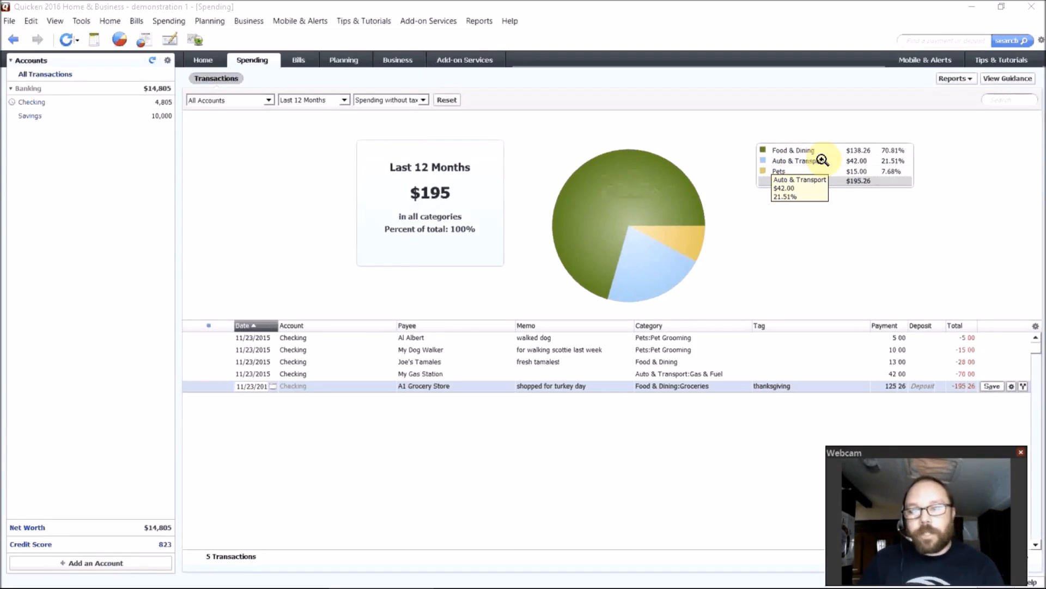
{"action": "mouse_move", "coordinate": [813, 173]}
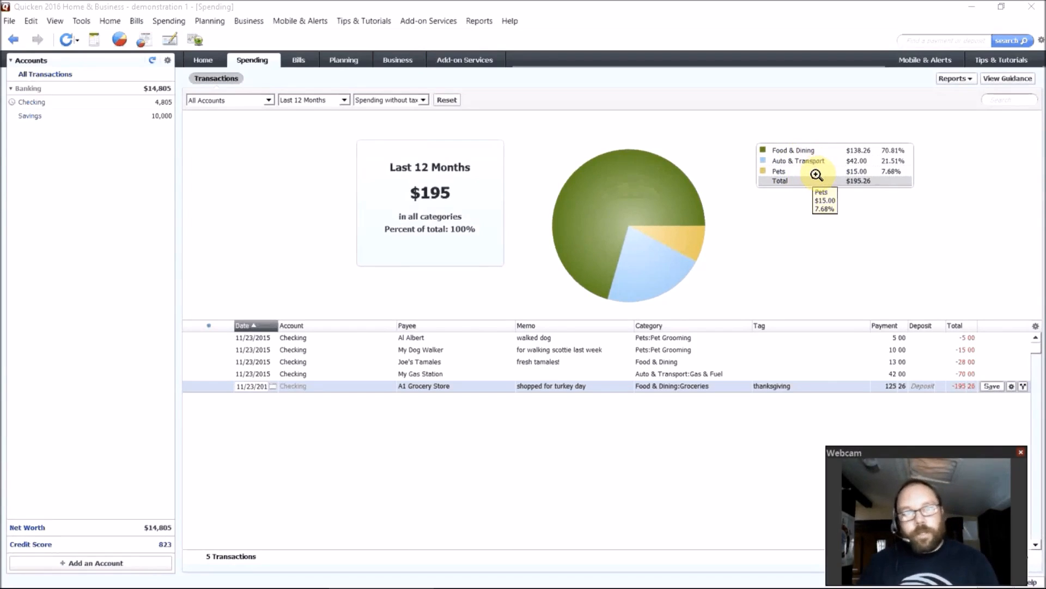
Step: View Bill Reminders, then Projected Balances with the time range set to Next 30 Days
{"action": "left_click", "coordinate": [297, 59]}
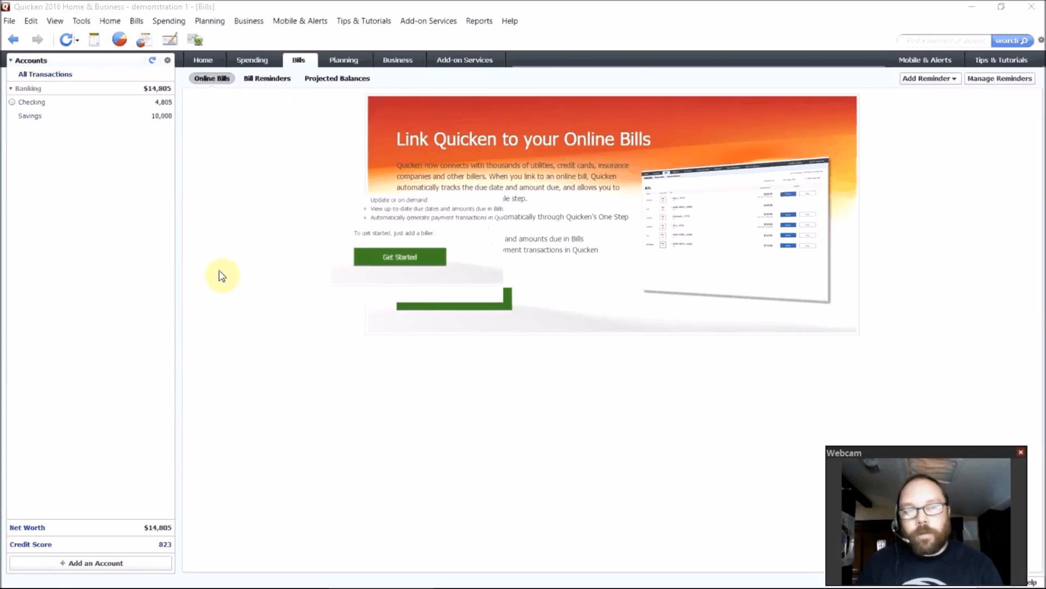
{"action": "mouse_move", "coordinate": [267, 78]}
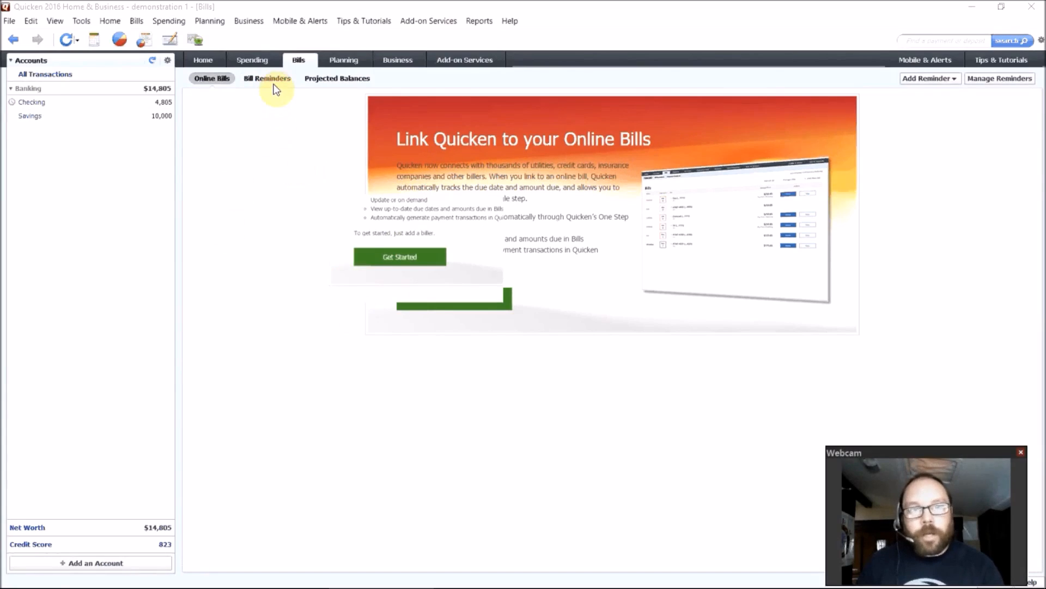
{"action": "left_click", "coordinate": [267, 79]}
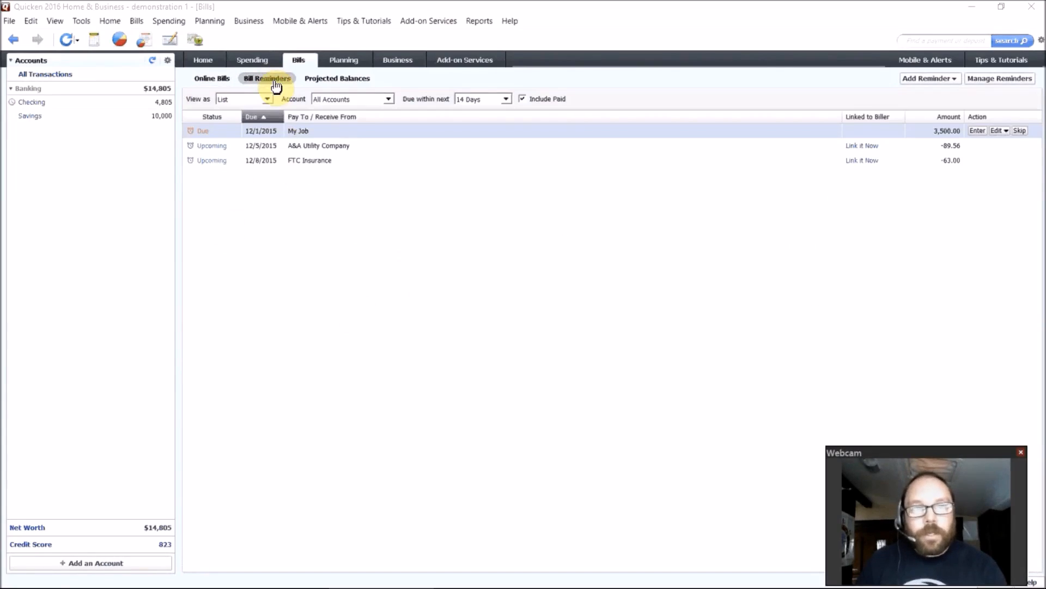
{"action": "mouse_move", "coordinate": [301, 145]}
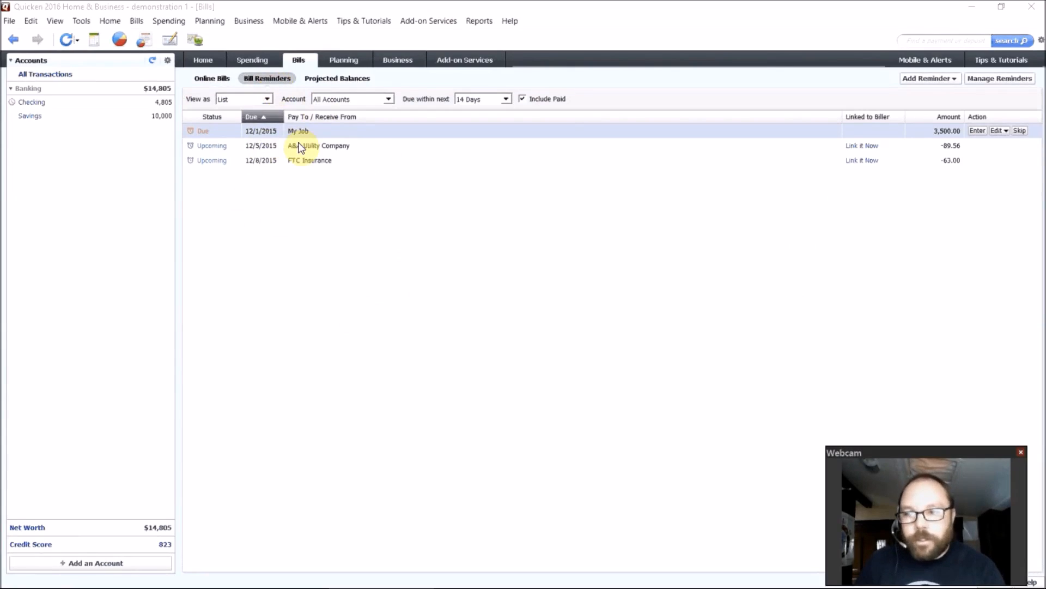
{"action": "left_click", "coordinate": [337, 78]}
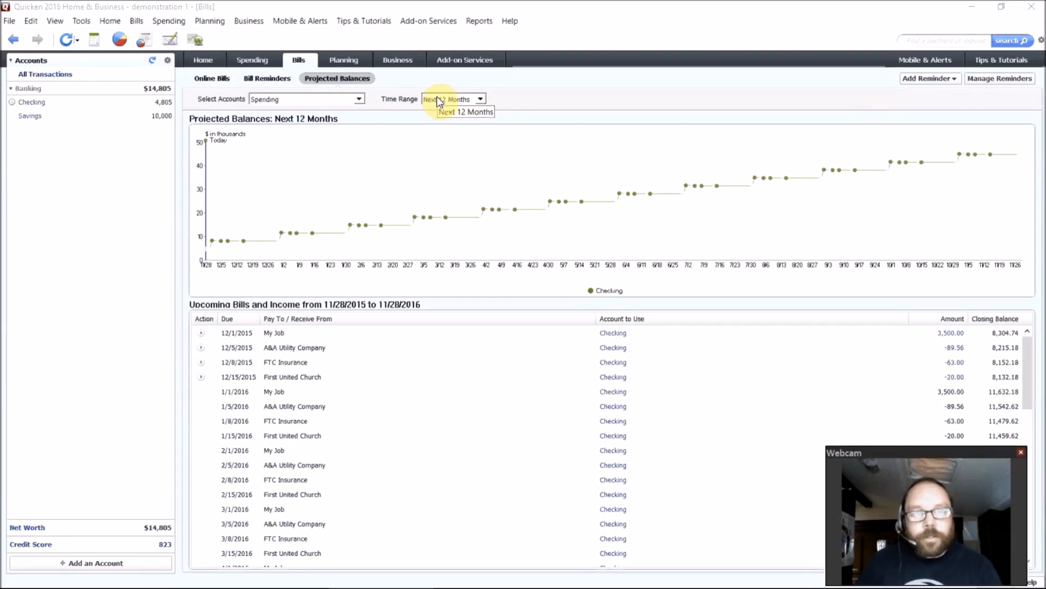
{"action": "left_click", "coordinate": [479, 99]}
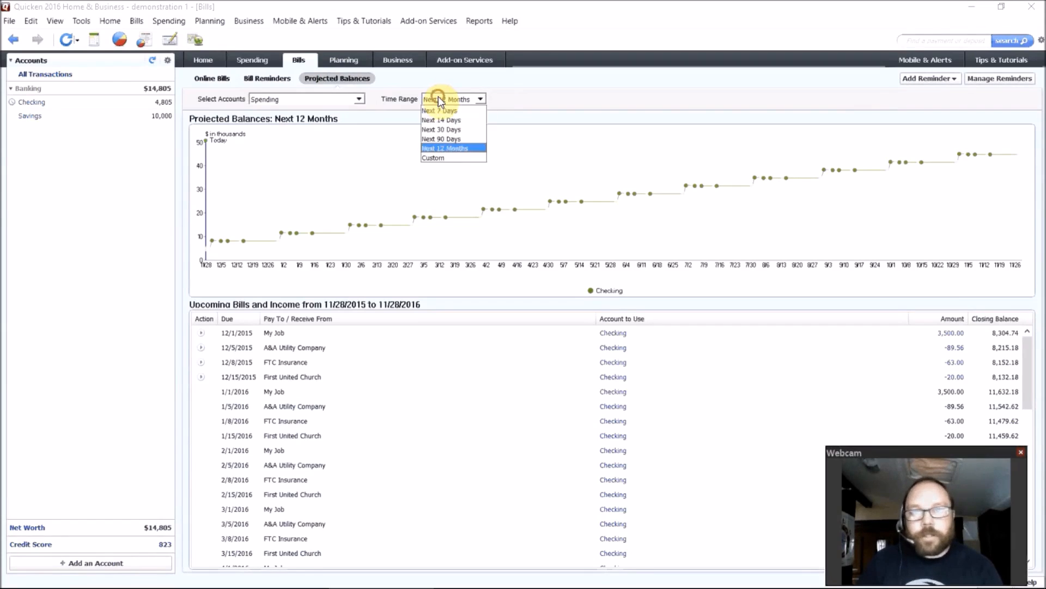
{"action": "mouse_move", "coordinate": [443, 129]}
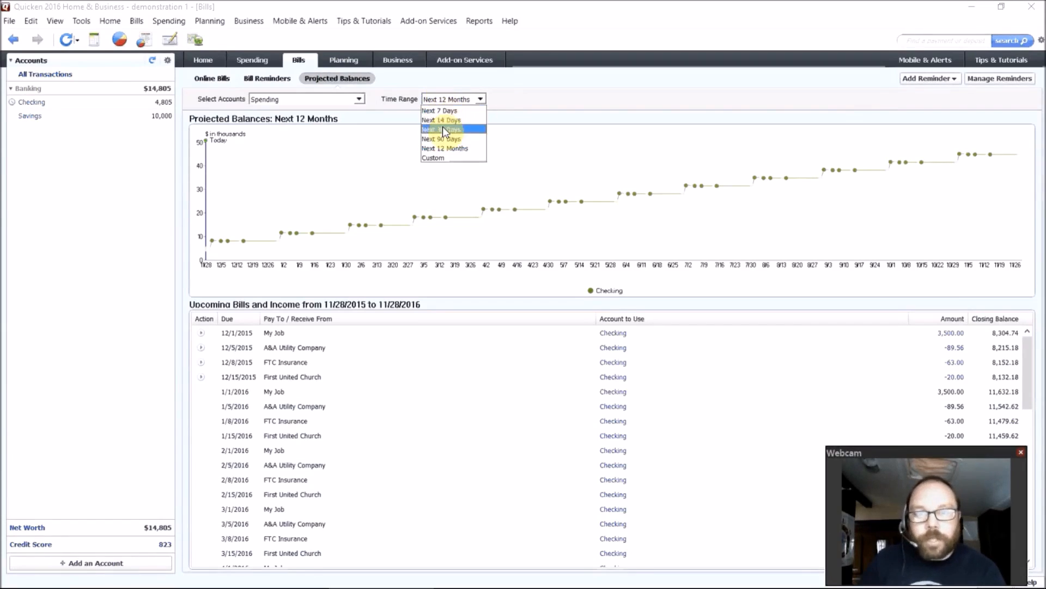
{"action": "left_click", "coordinate": [442, 129]}
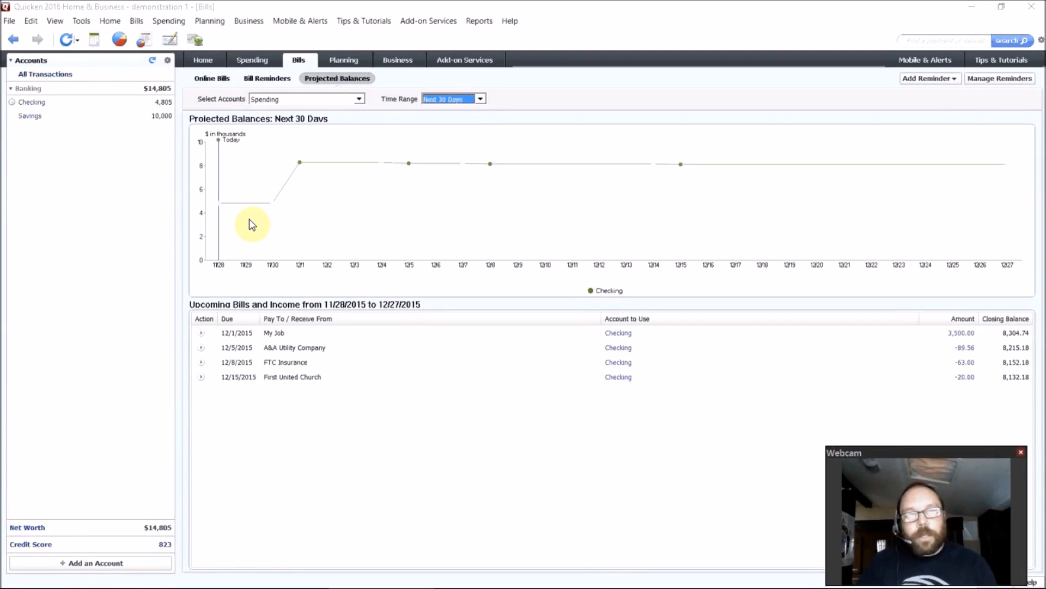
{"action": "mouse_move", "coordinate": [326, 217]}
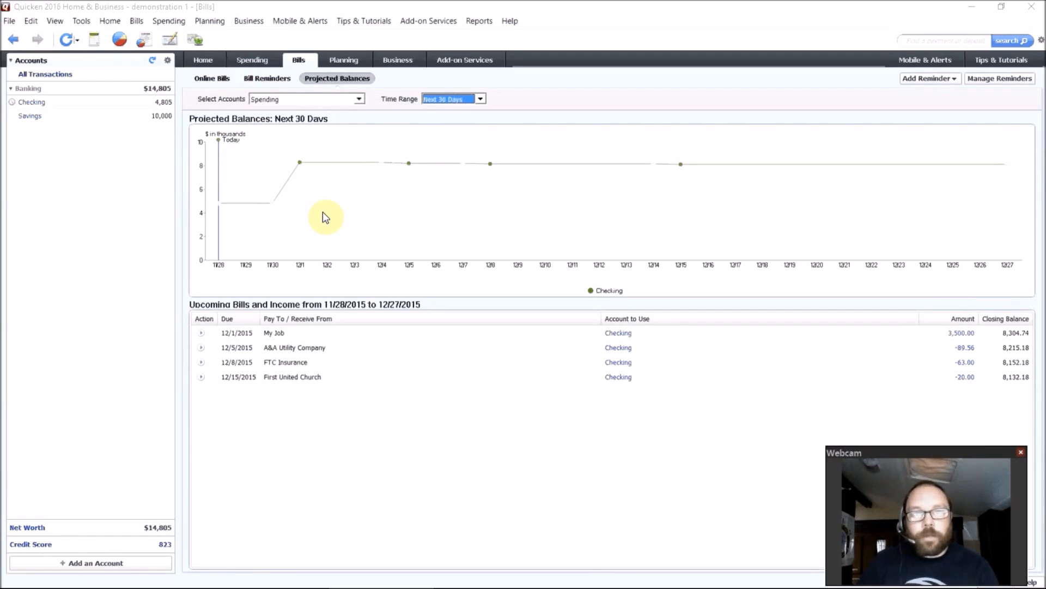
{"action": "mouse_move", "coordinate": [334, 126]}
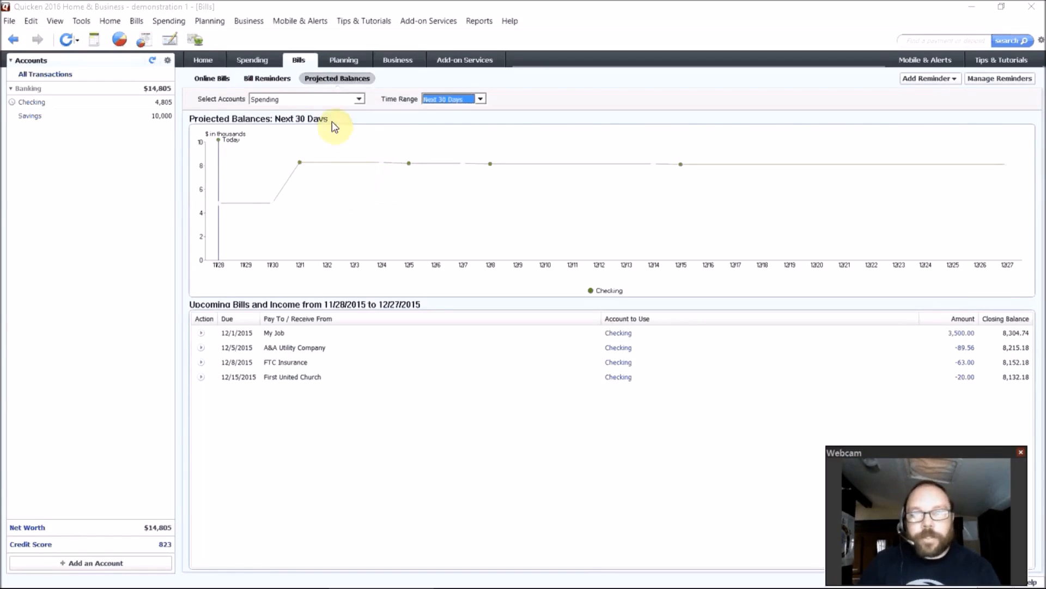
Step: Switch to the Planning tab, landing on Savings Goals
{"action": "left_click", "coordinate": [343, 59]}
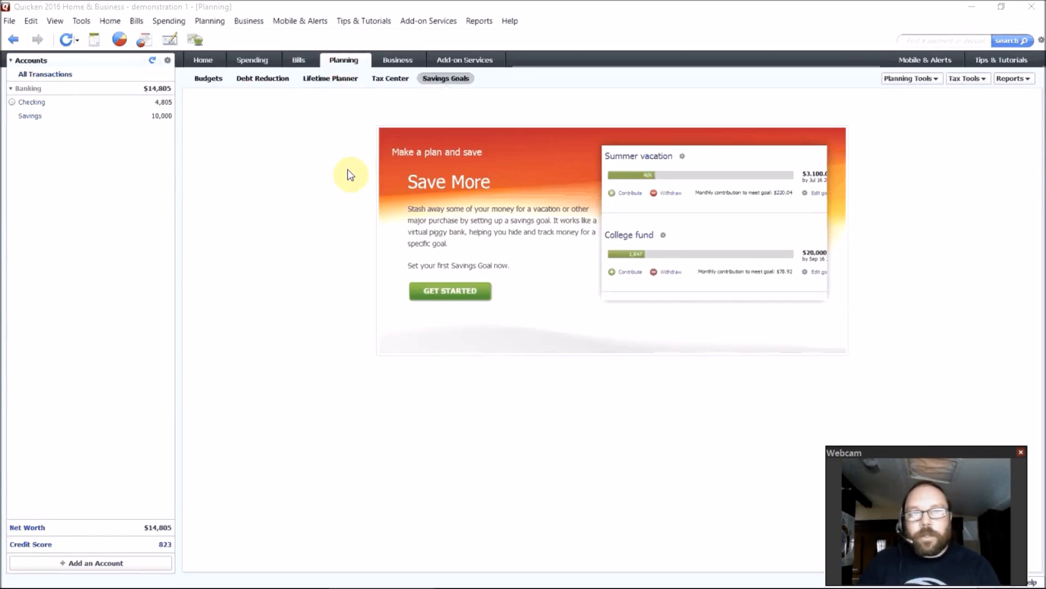
{"action": "mouse_move", "coordinate": [209, 79]}
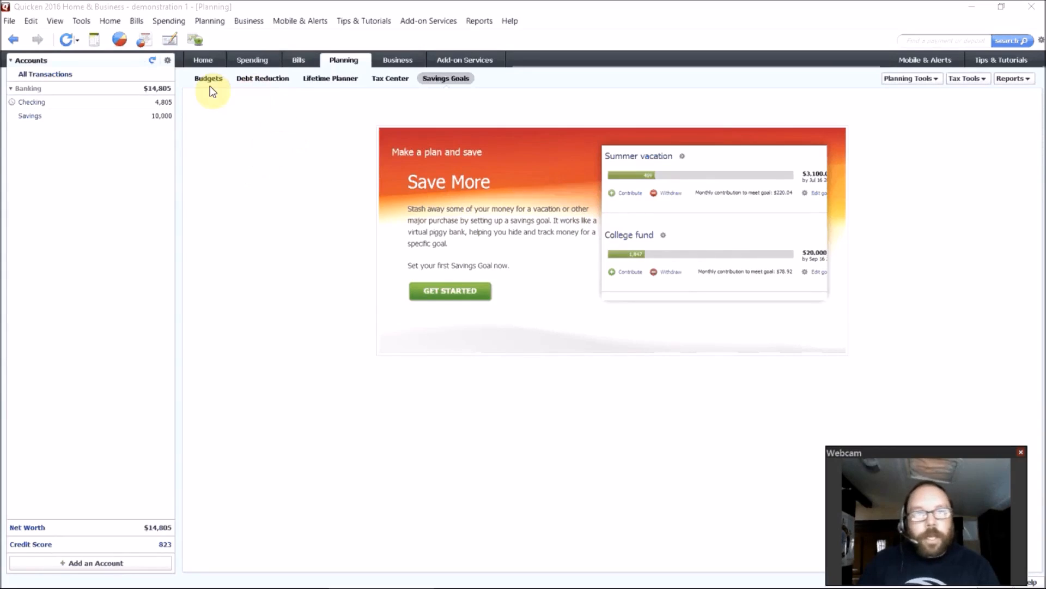
{"action": "mouse_move", "coordinate": [354, 129]}
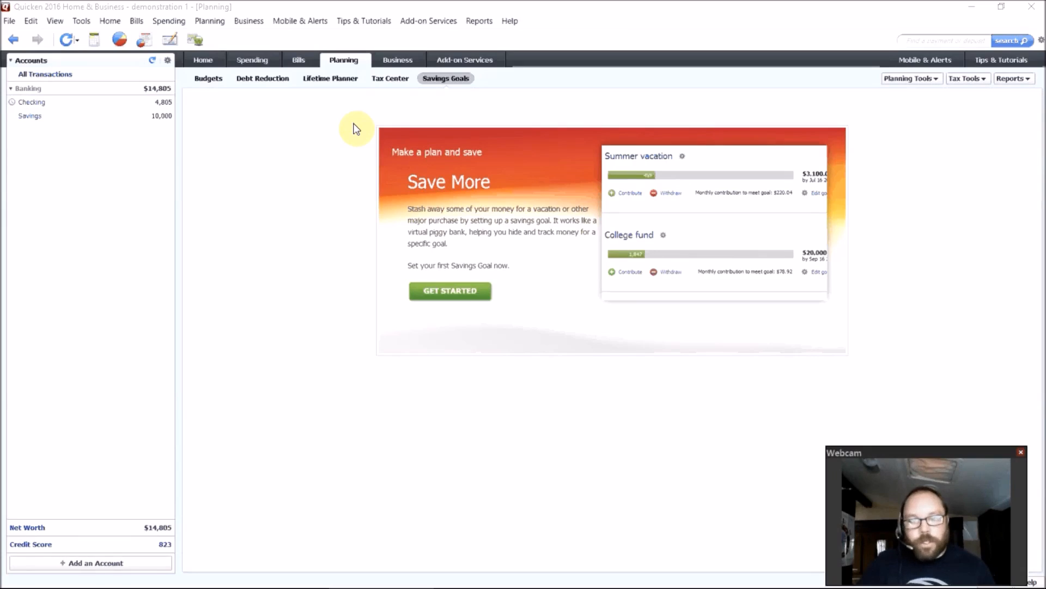
{"action": "mouse_move", "coordinate": [393, 198]}
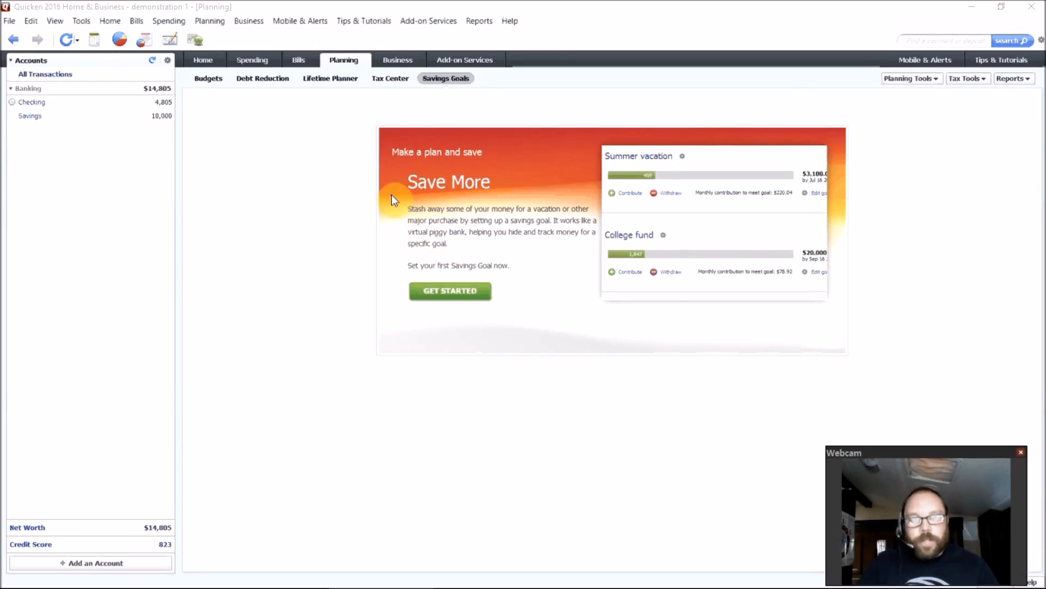
Step: Show the Tax Center under Planning
{"action": "left_click", "coordinate": [391, 79]}
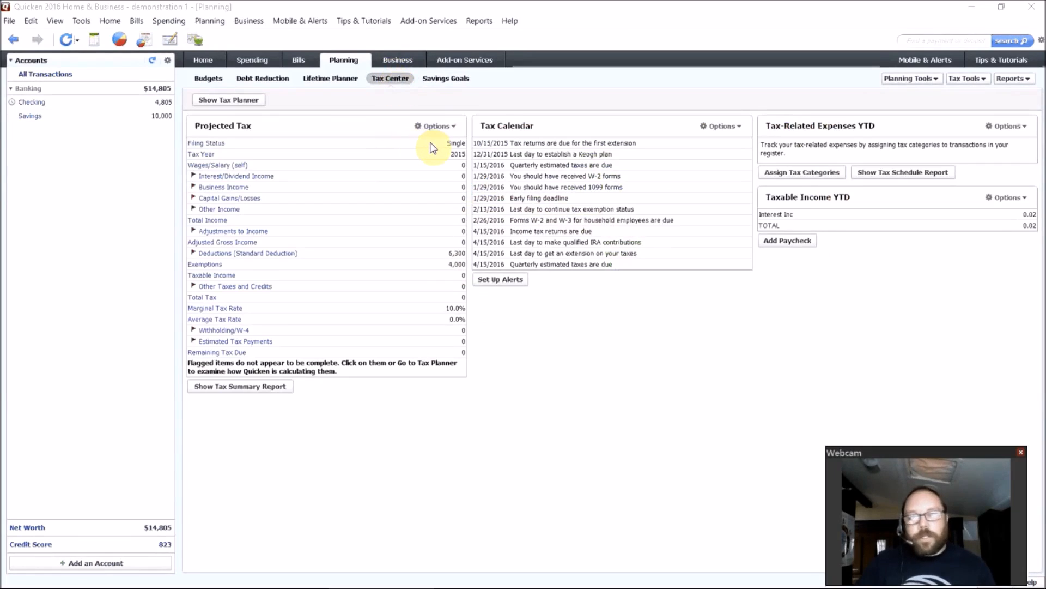
{"action": "mouse_move", "coordinate": [440, 149]}
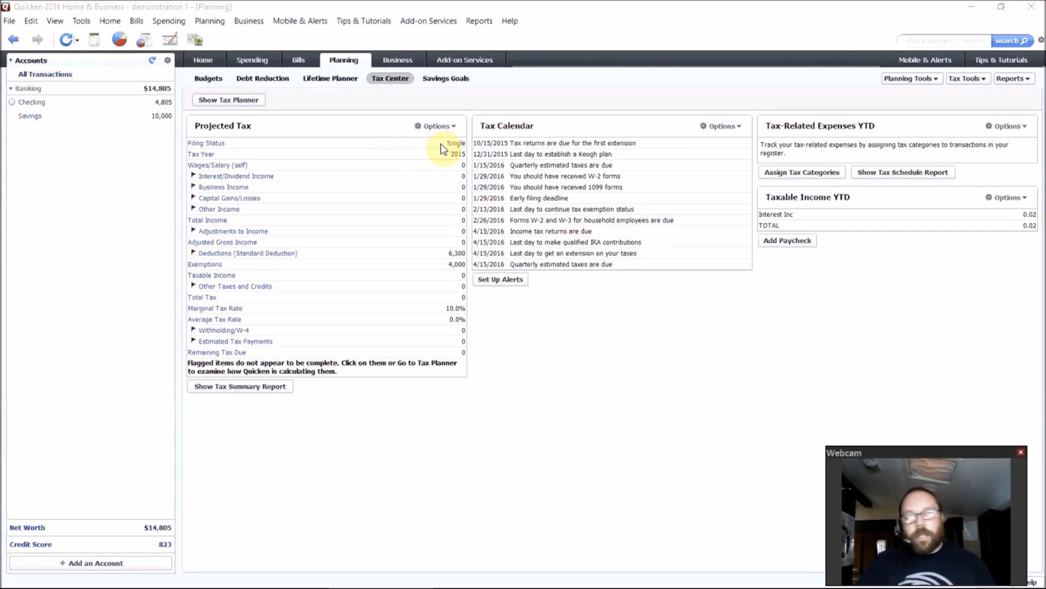
{"action": "mouse_move", "coordinate": [434, 207]}
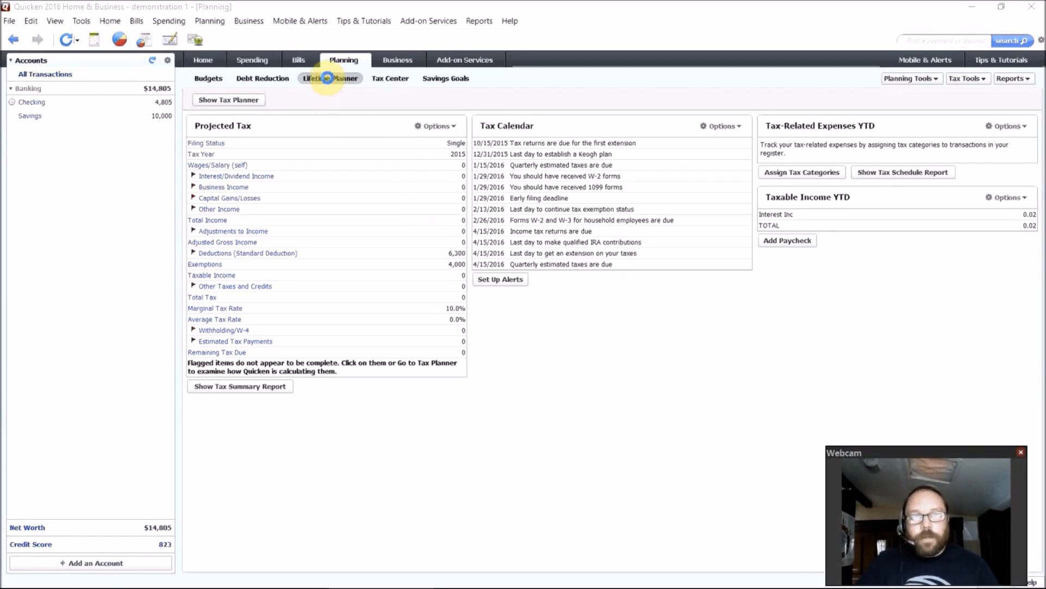
Step: In Lifetime Planner, scroll through the planning assumptions window and close it unchanged
{"action": "left_click", "coordinate": [329, 78]}
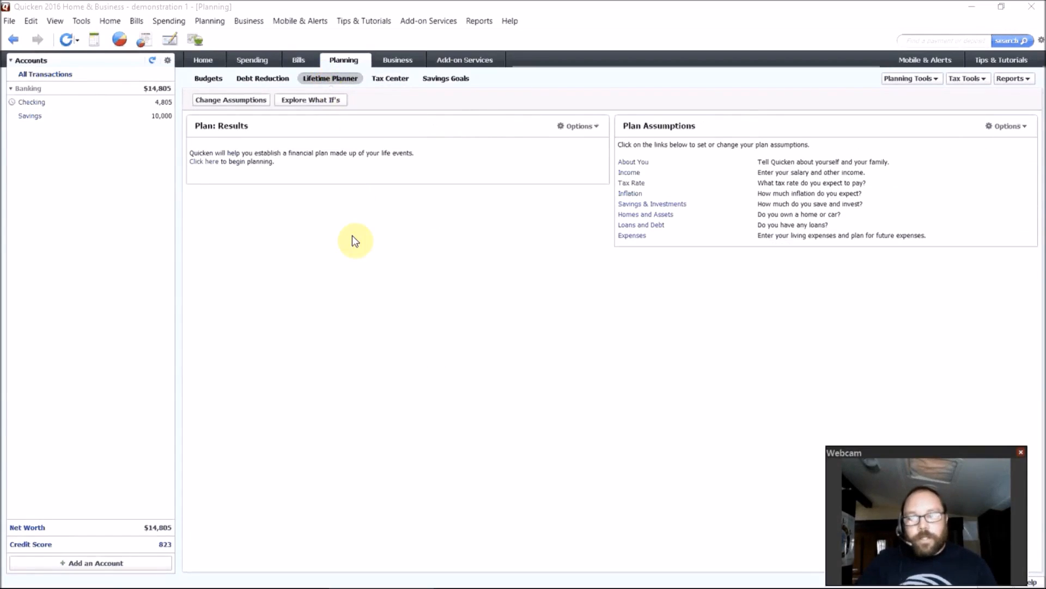
{"action": "mouse_move", "coordinate": [293, 135]}
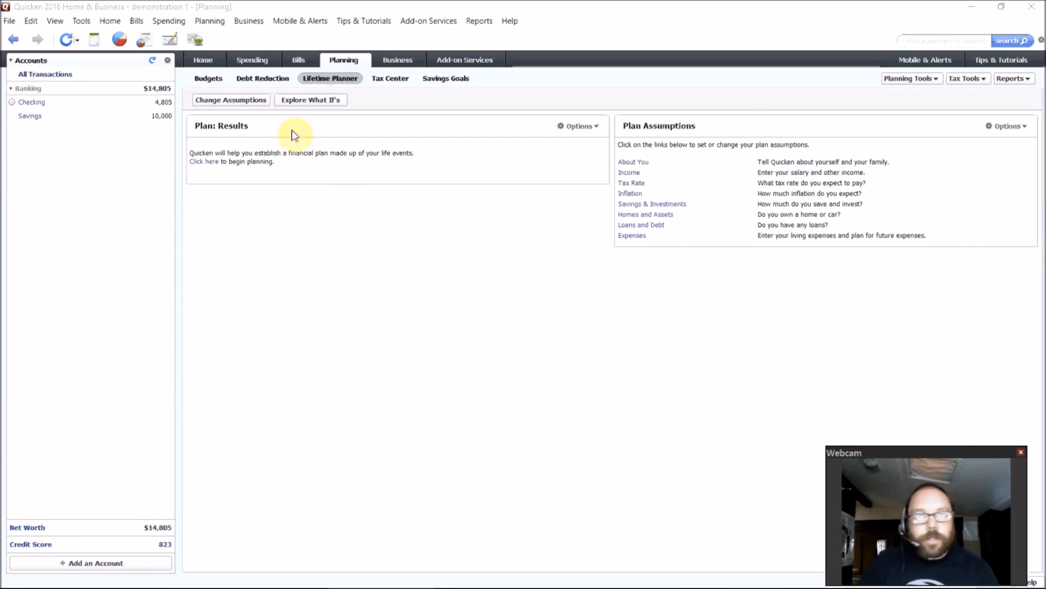
{"action": "left_click", "coordinate": [230, 99]}
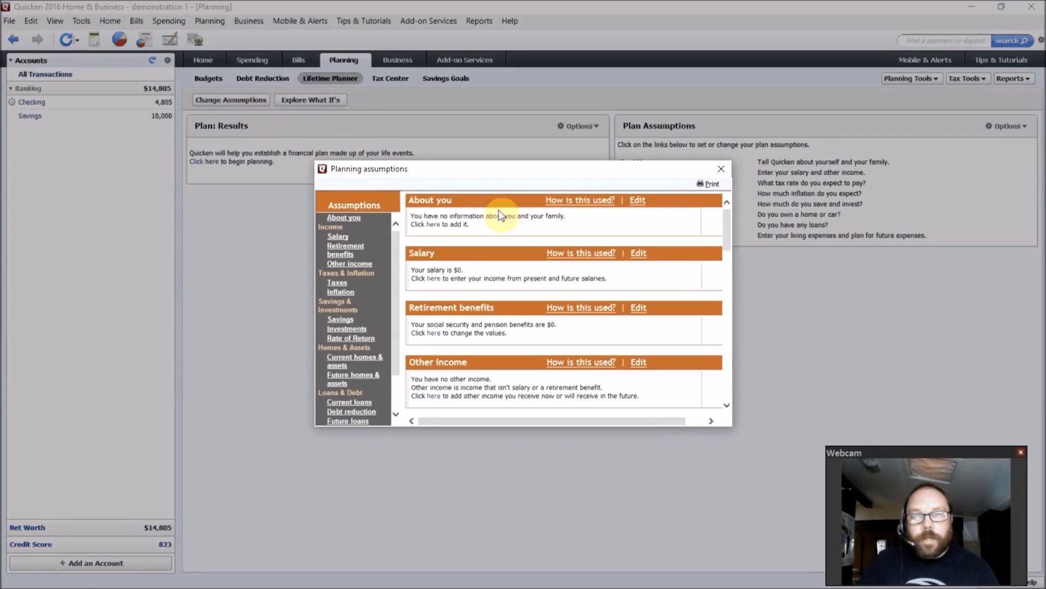
{"action": "mouse_move", "coordinate": [491, 295]}
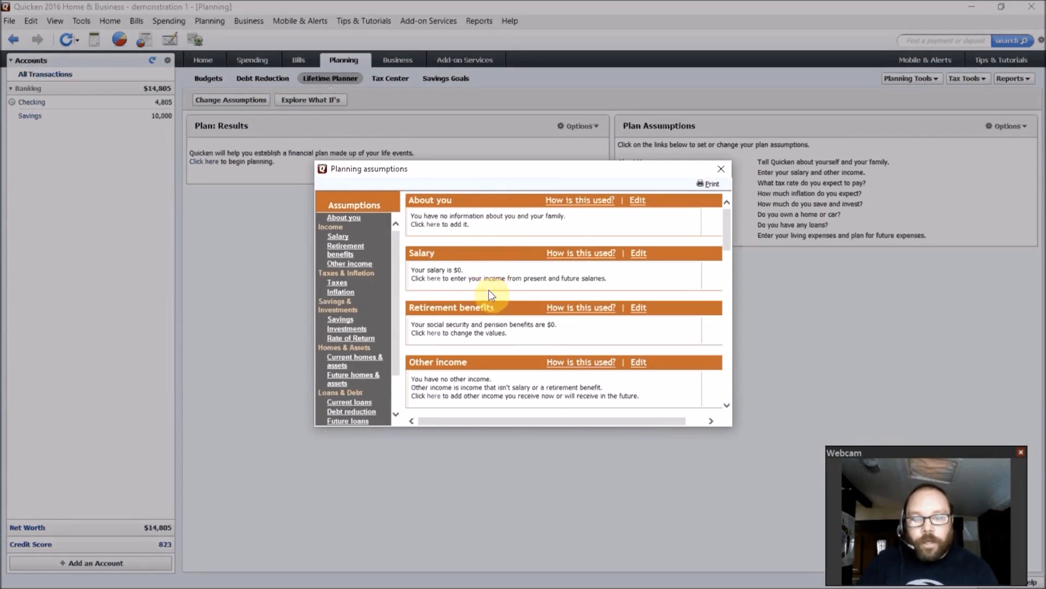
{"action": "scroll", "scroll_direction": "down", "scroll_amount": 3}
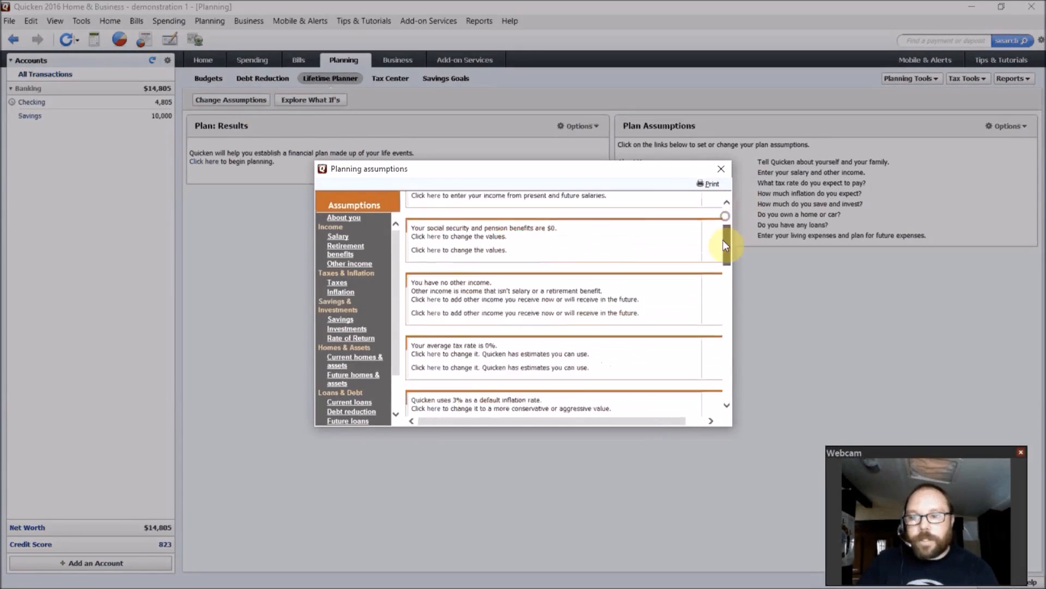
{"action": "scroll", "scroll_direction": "down", "scroll_amount": 3}
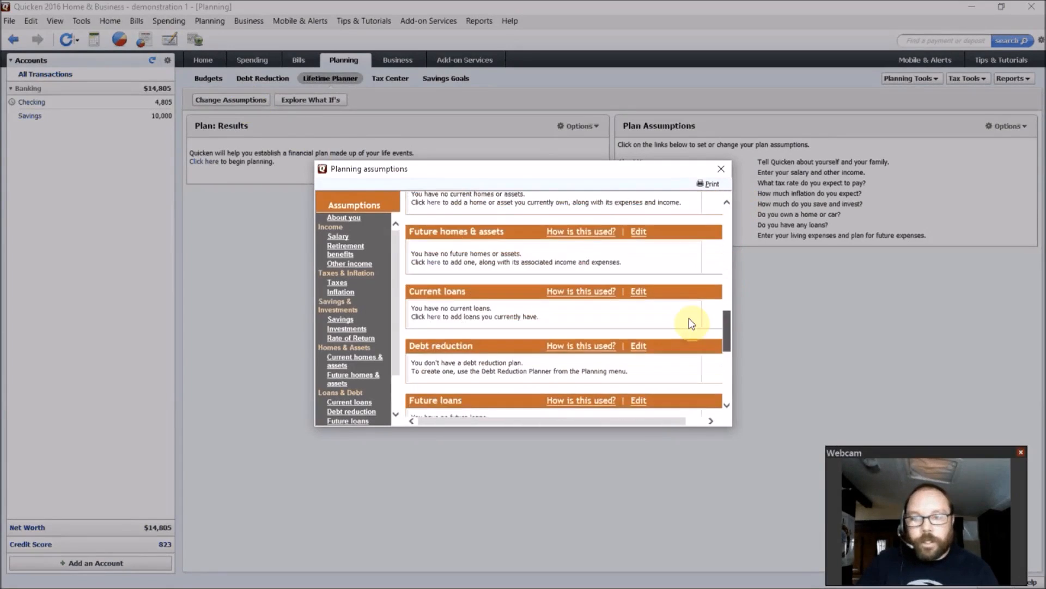
{"action": "scroll", "scroll_direction": "down", "scroll_amount": 3}
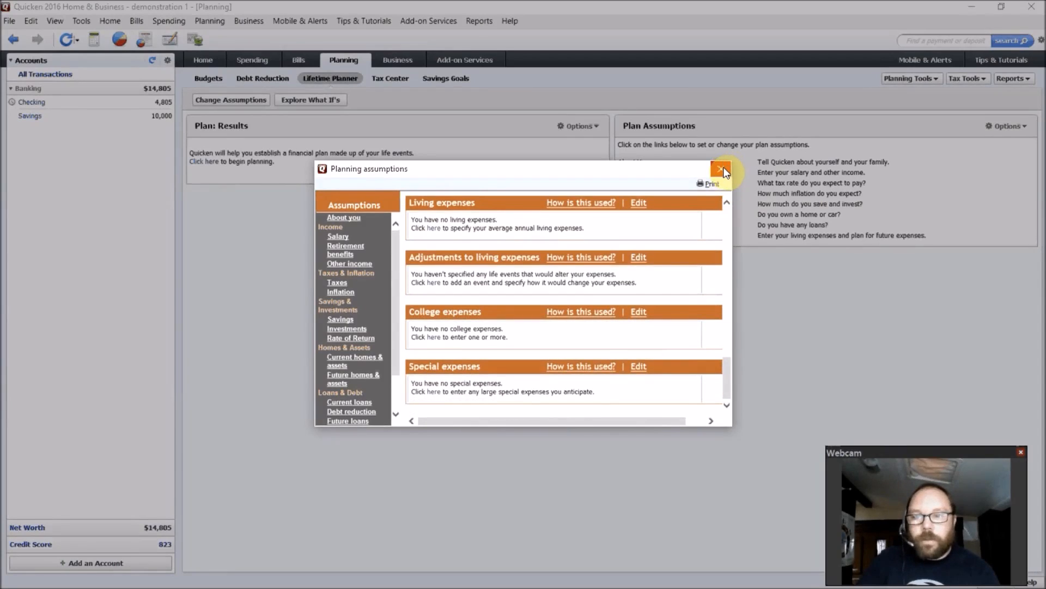
{"action": "left_click", "coordinate": [720, 168]}
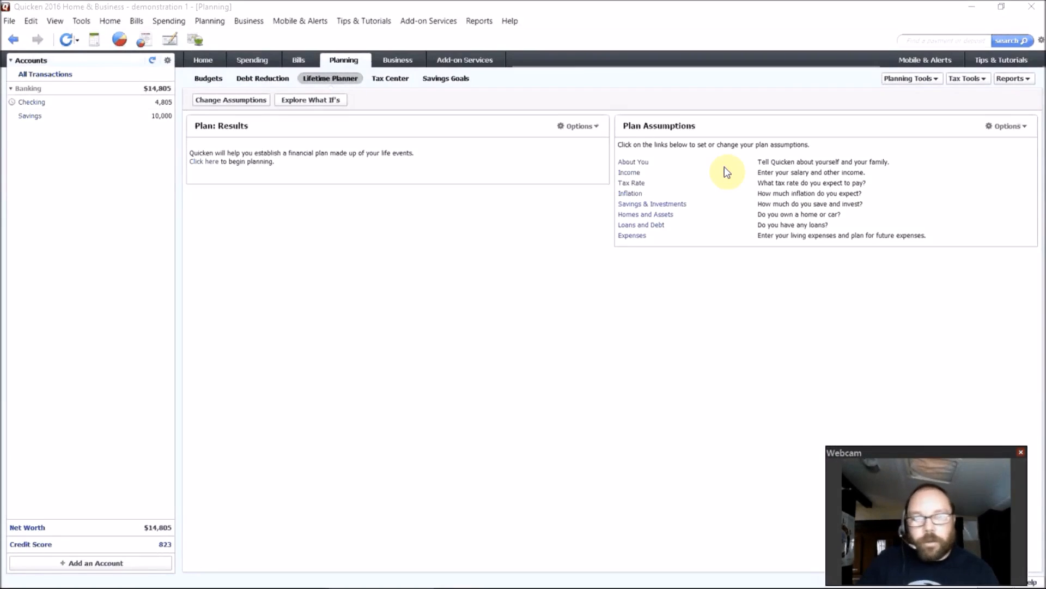
{"action": "mouse_move", "coordinate": [503, 262]}
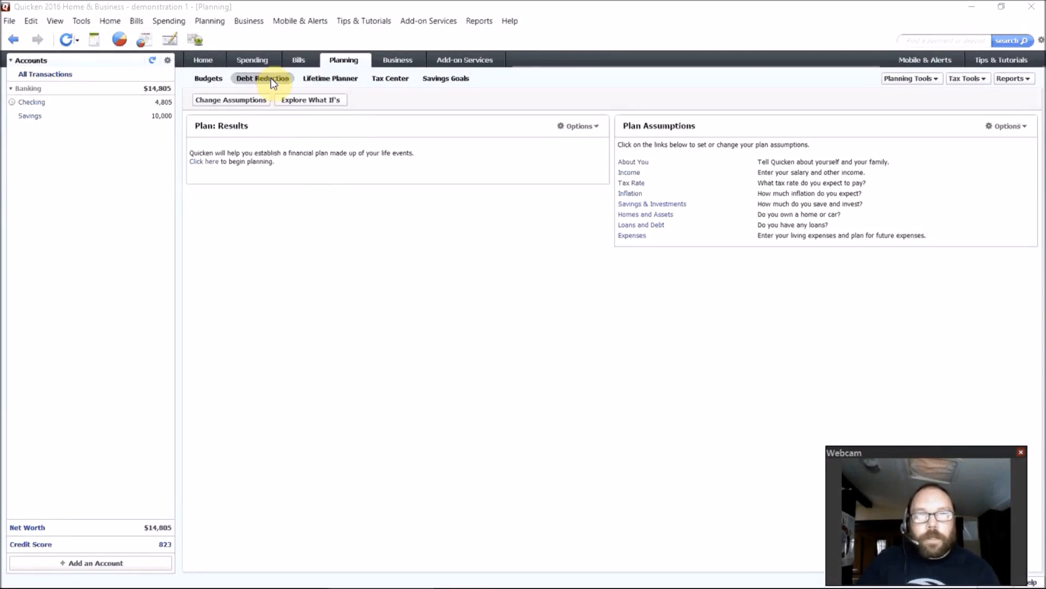
Step: Show the Debt Reduction planner's Get Out of Debt introduction
{"action": "left_click", "coordinate": [263, 79]}
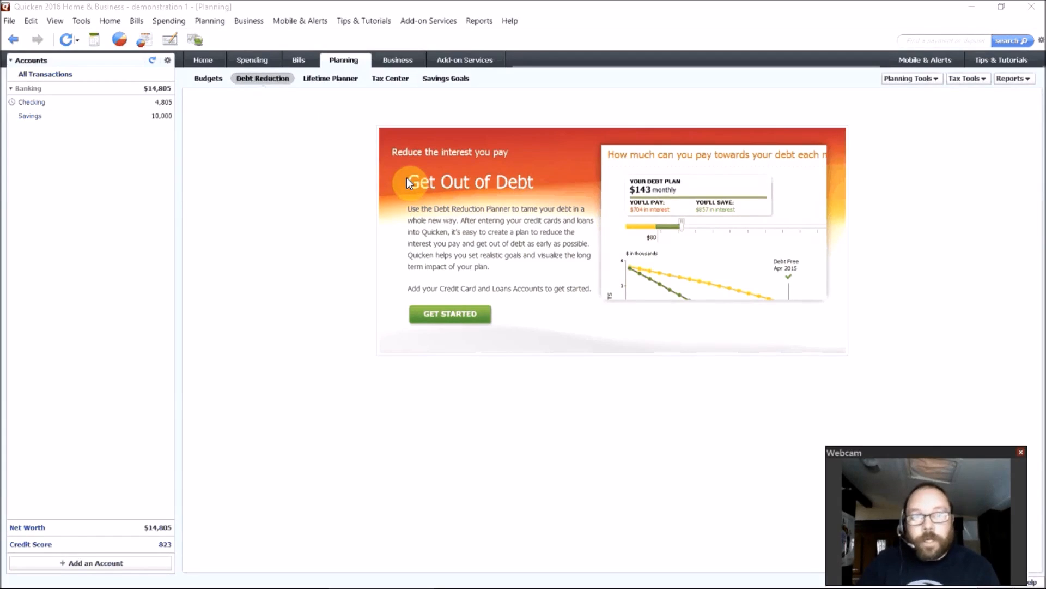
{"action": "mouse_move", "coordinate": [468, 314]}
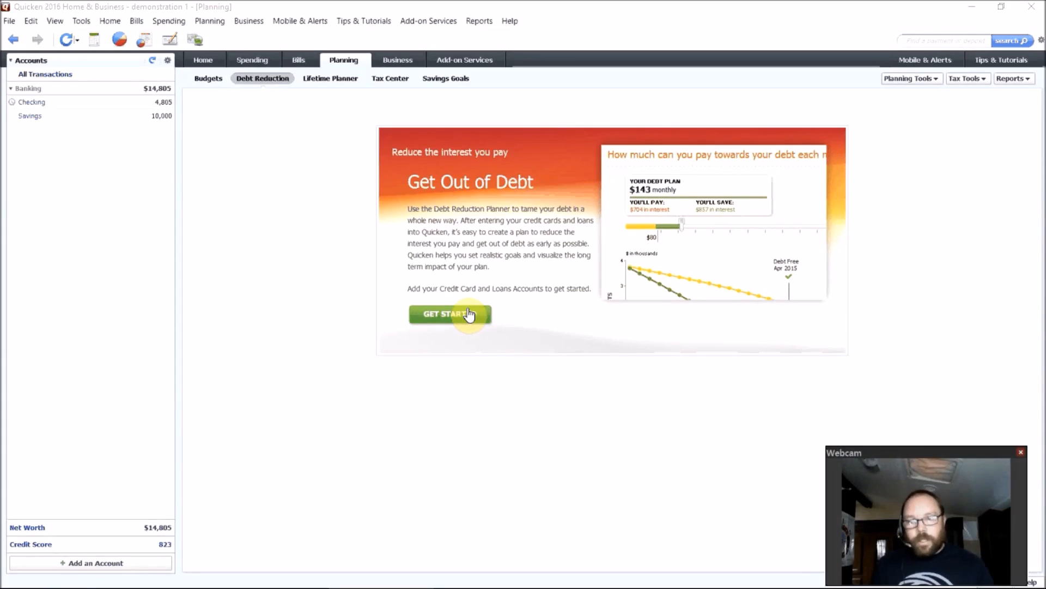
{"action": "mouse_move", "coordinate": [367, 180]}
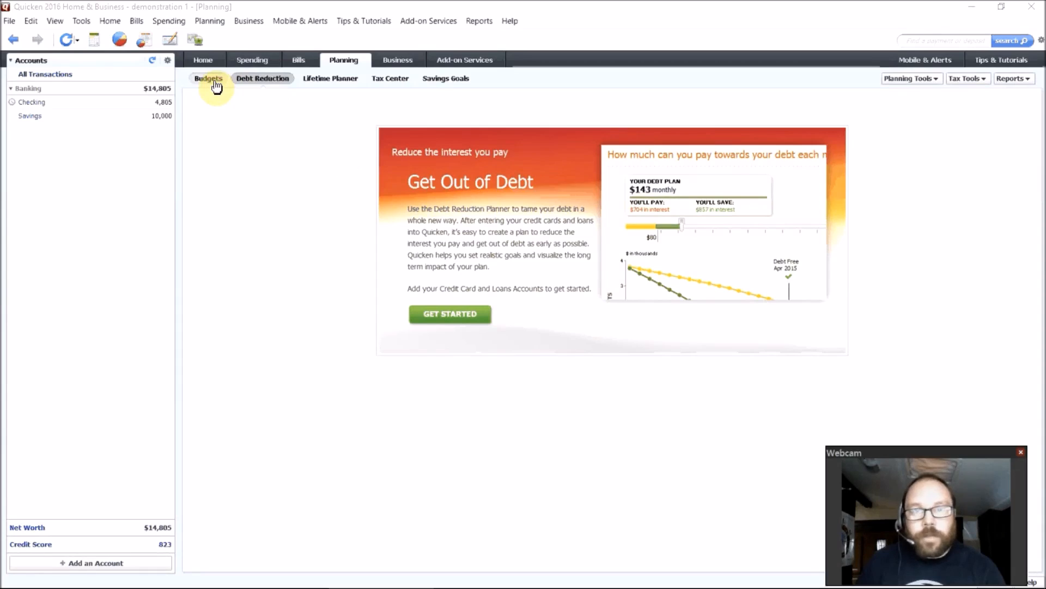
Step: Show the Budgets planner's Create a Budget introduction
{"action": "left_click", "coordinate": [208, 78]}
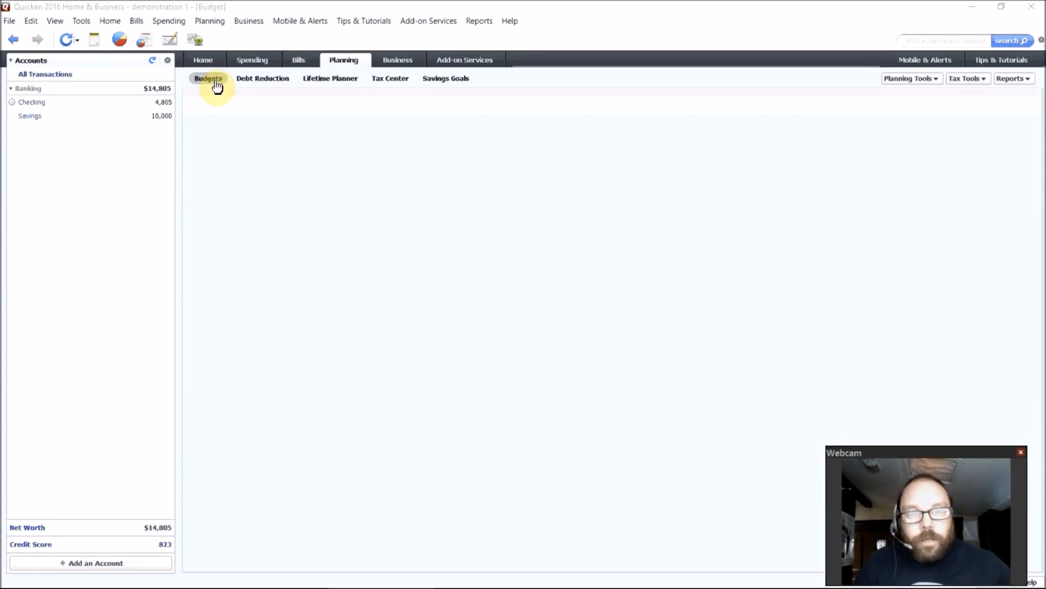
{"action": "left_click", "coordinate": [208, 78]}
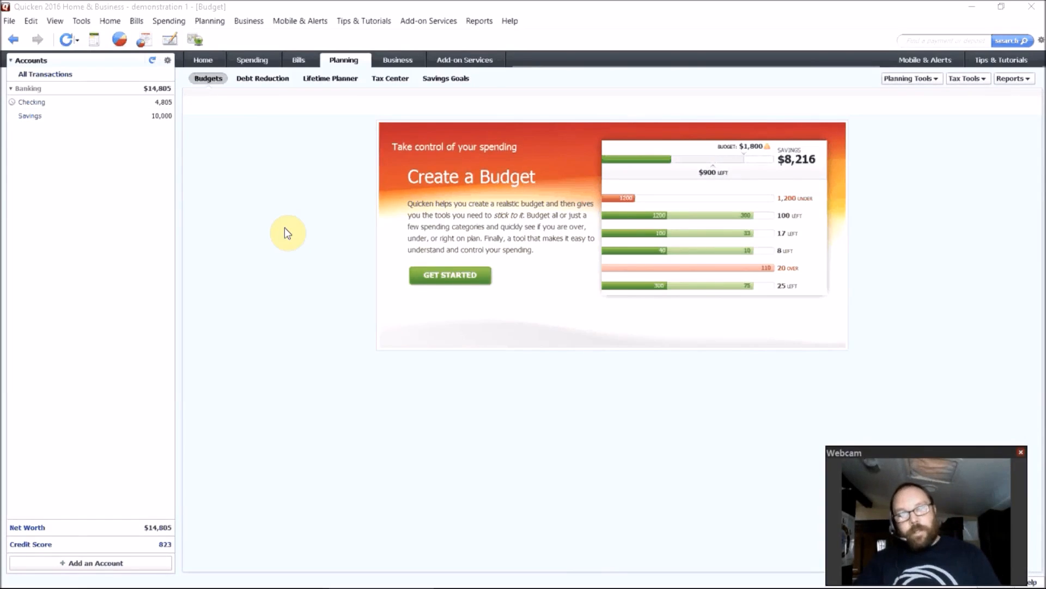
{"action": "mouse_move", "coordinate": [336, 166]}
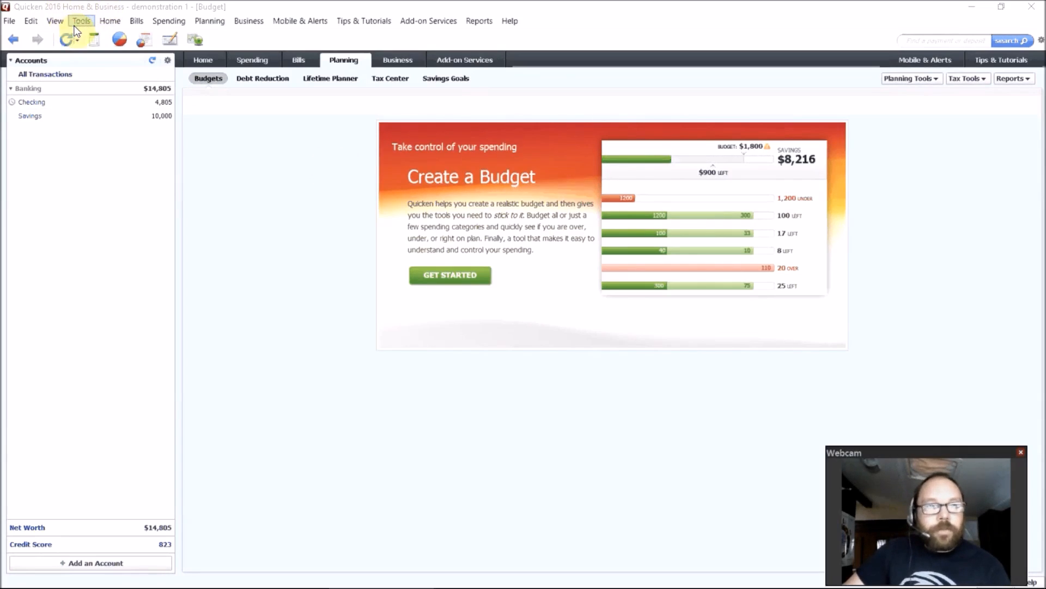
{"action": "mouse_move", "coordinate": [235, 146]}
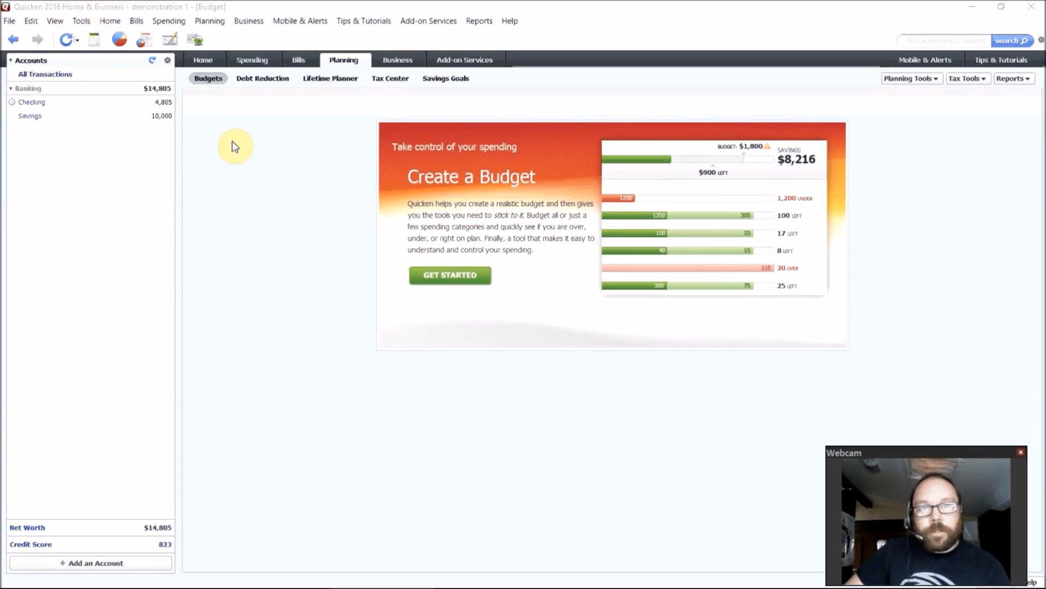
Step: View the November 2015 Profit/Loss overview and browse the Business Tools list
{"action": "left_click", "coordinate": [397, 59]}
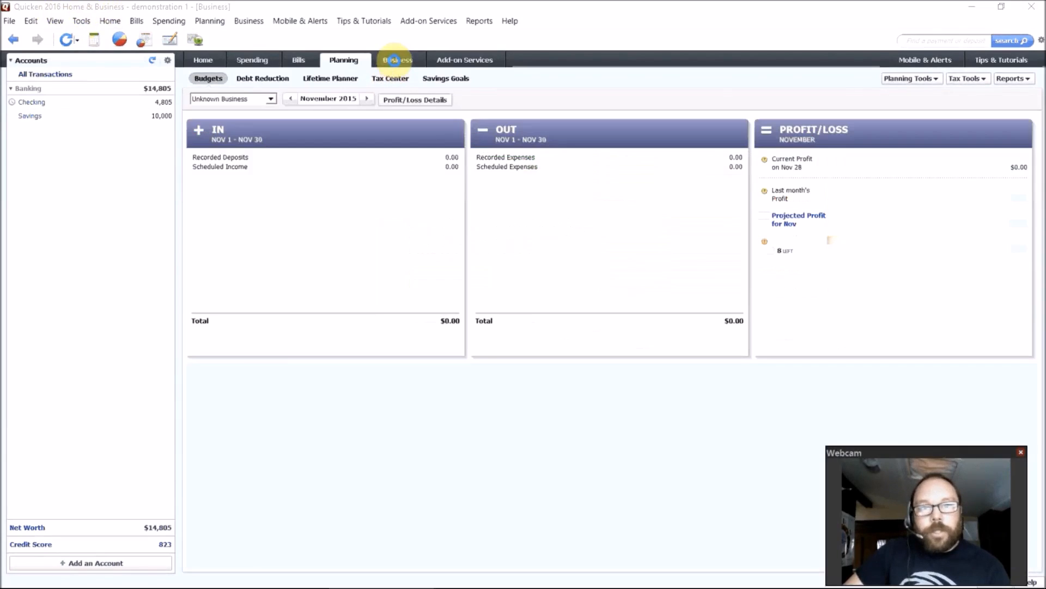
{"action": "left_click", "coordinate": [398, 59]}
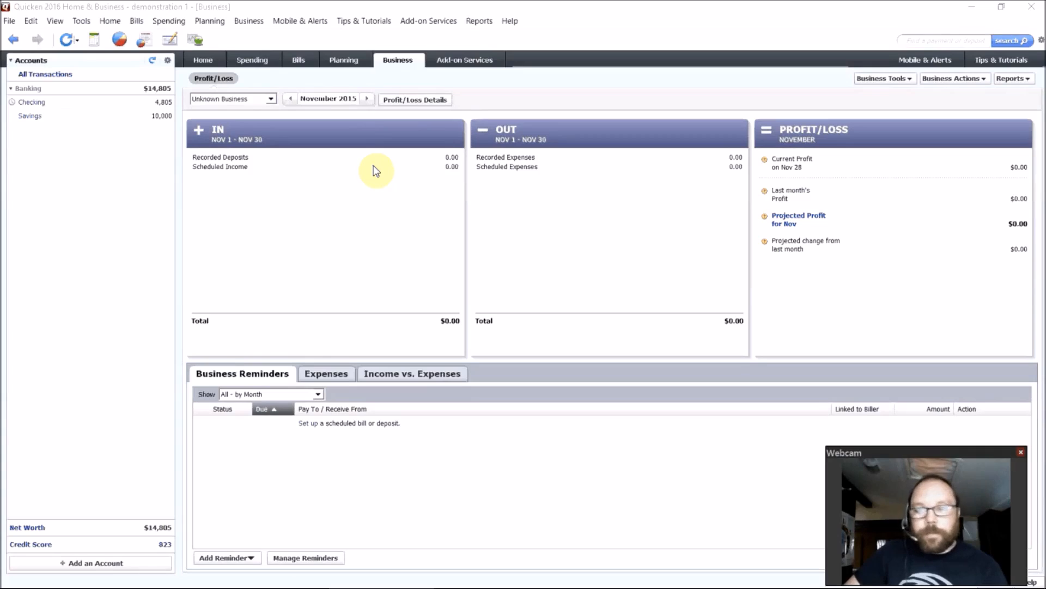
{"action": "left_click", "coordinate": [881, 78]}
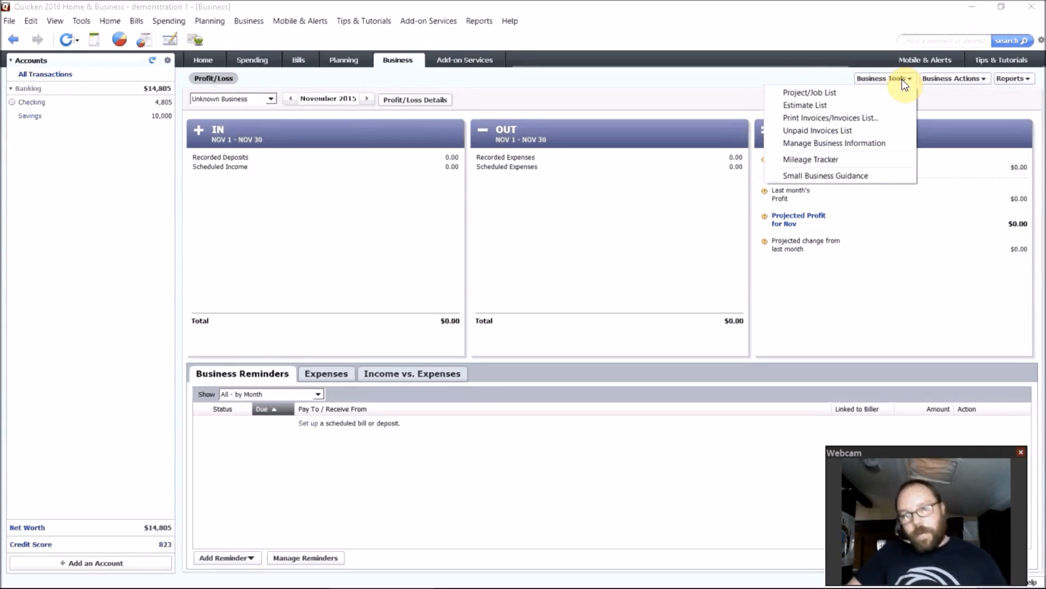
{"action": "left_click", "coordinate": [712, 104]}
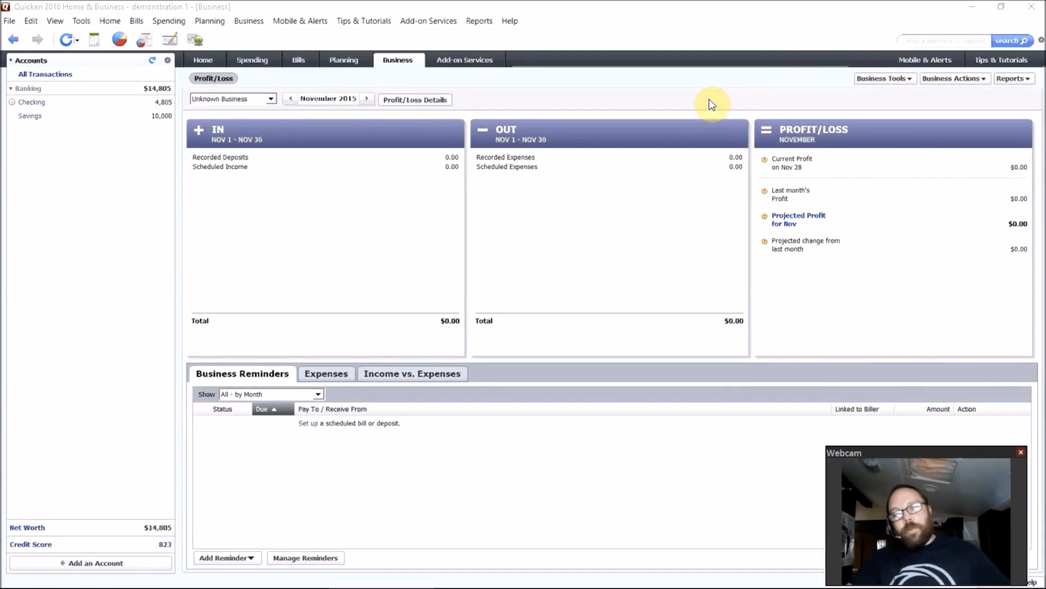
{"action": "mouse_move", "coordinate": [441, 120]}
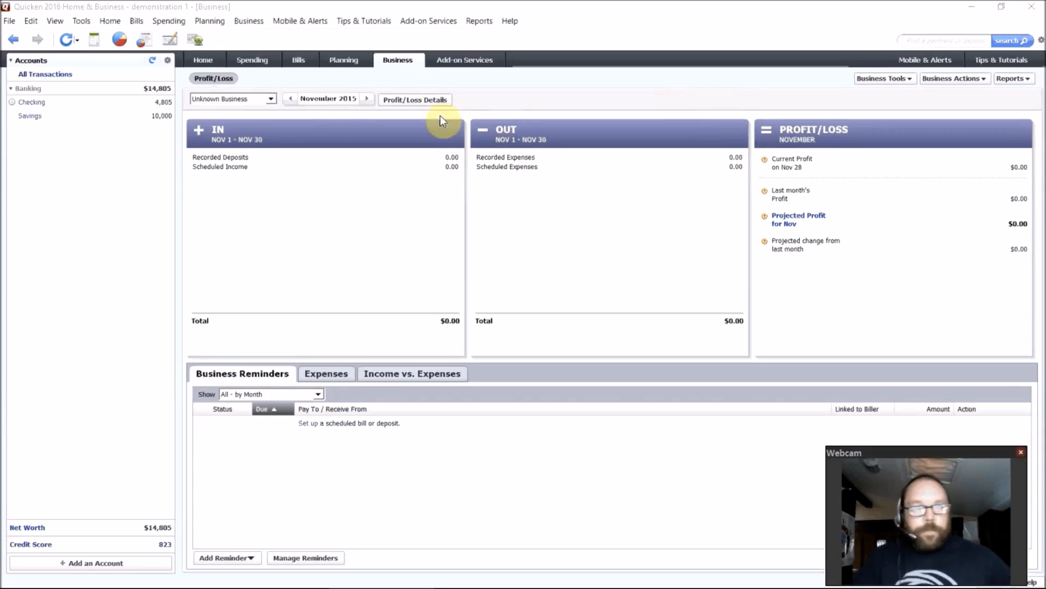
{"action": "mouse_move", "coordinate": [163, 194]}
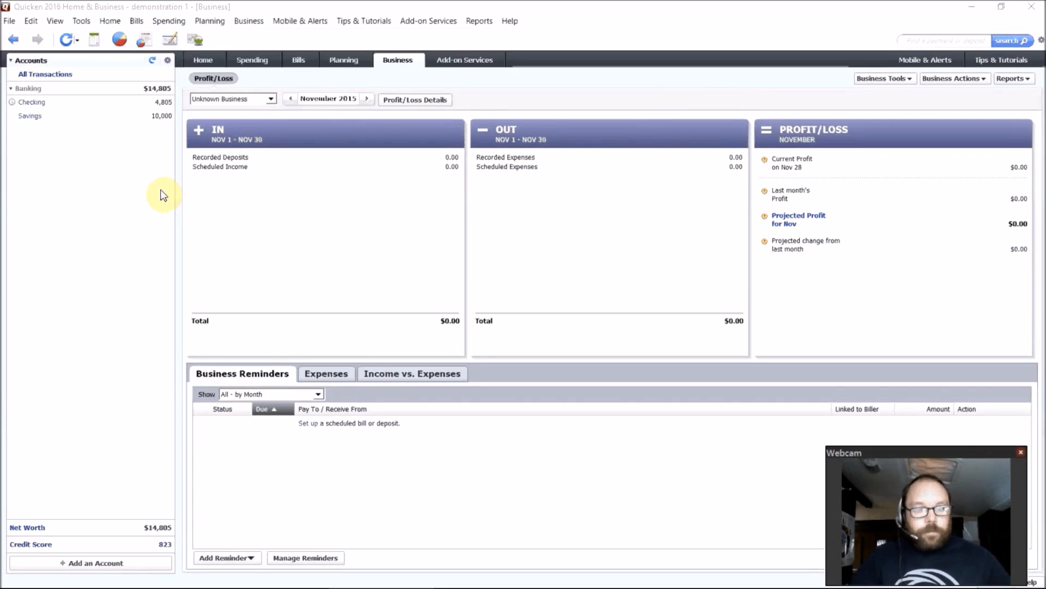
{"action": "mouse_move", "coordinate": [121, 329]}
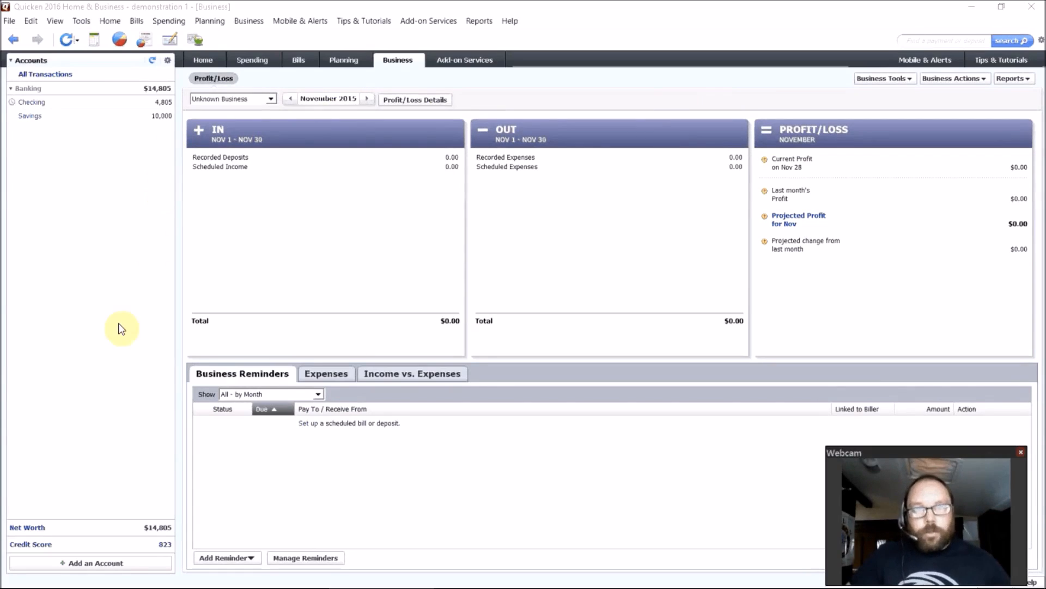
{"action": "mouse_move", "coordinate": [100, 211]}
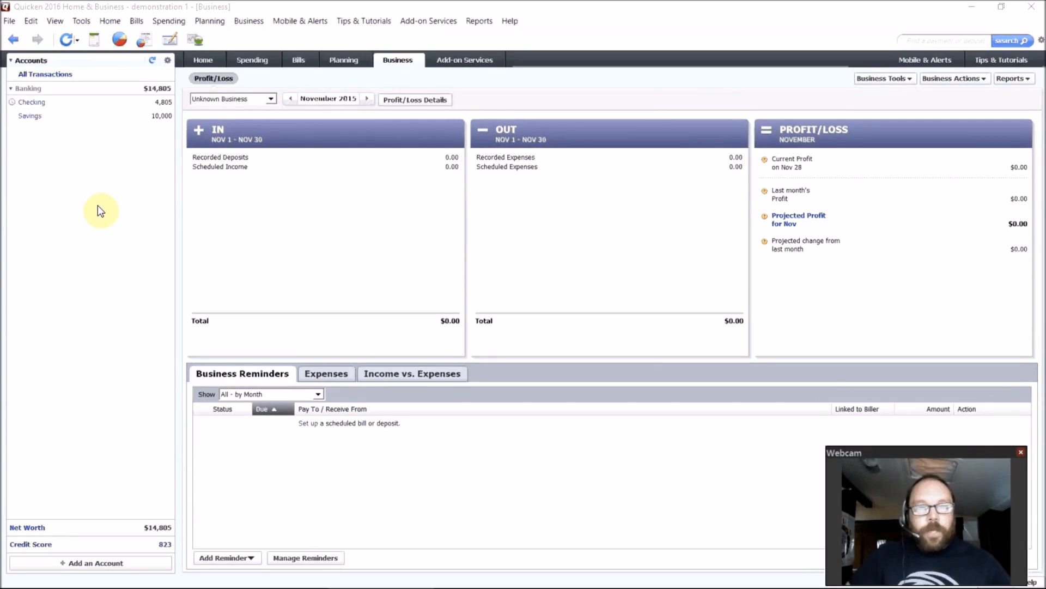
{"action": "mouse_move", "coordinate": [434, 75]}
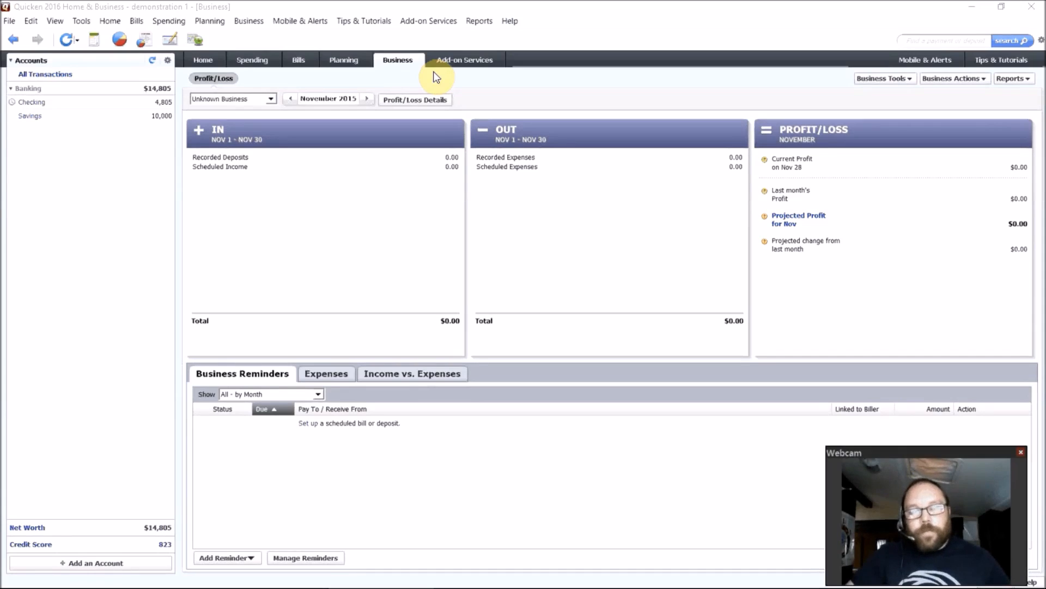
{"action": "mouse_move", "coordinate": [114, 388]}
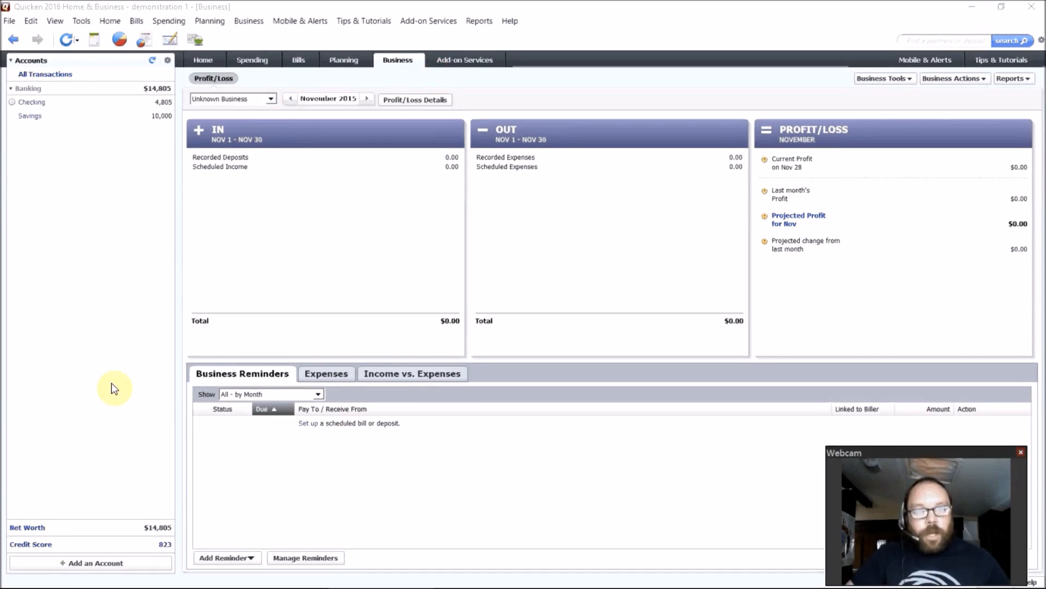
{"action": "mouse_move", "coordinate": [98, 506]}
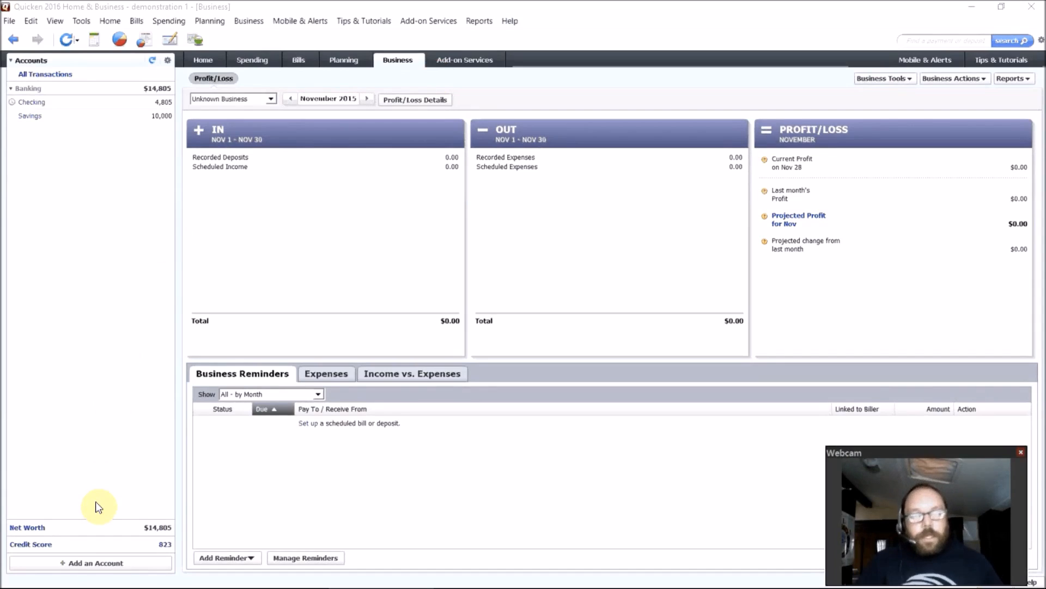
{"action": "mouse_move", "coordinate": [82, 472]}
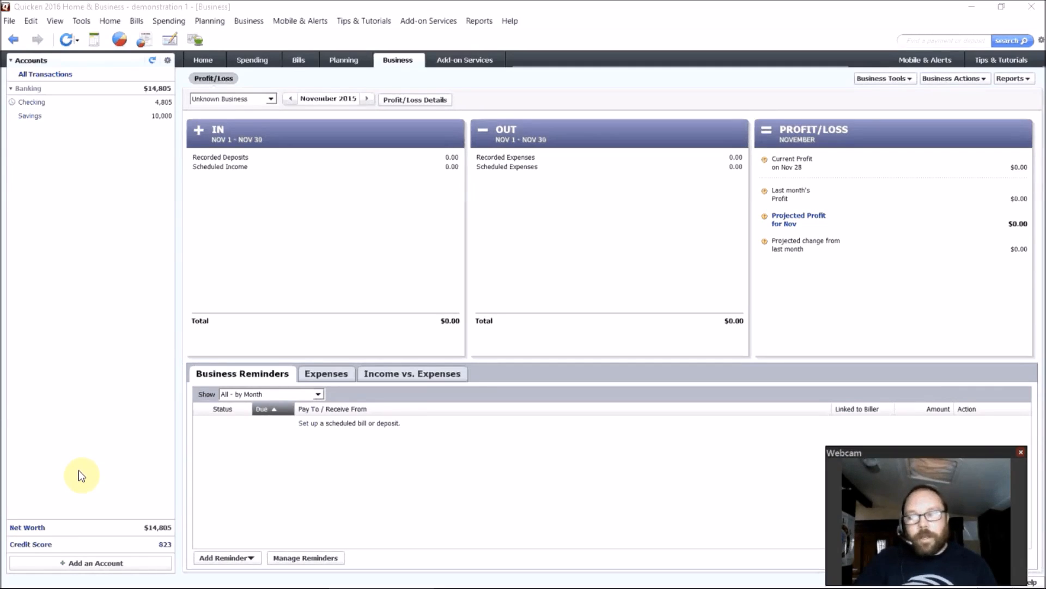
{"action": "mouse_move", "coordinate": [166, 271]}
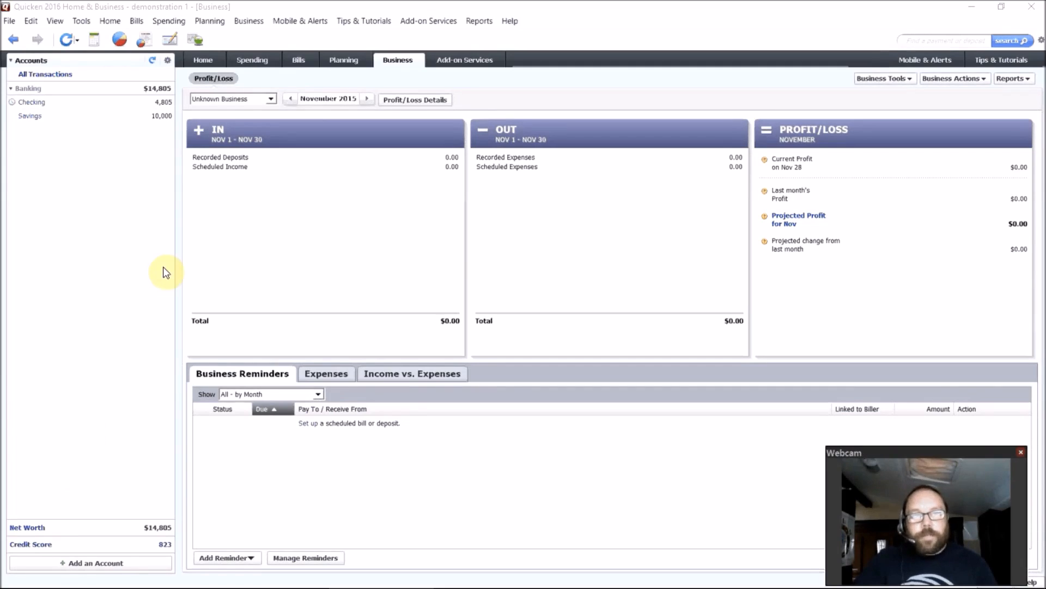